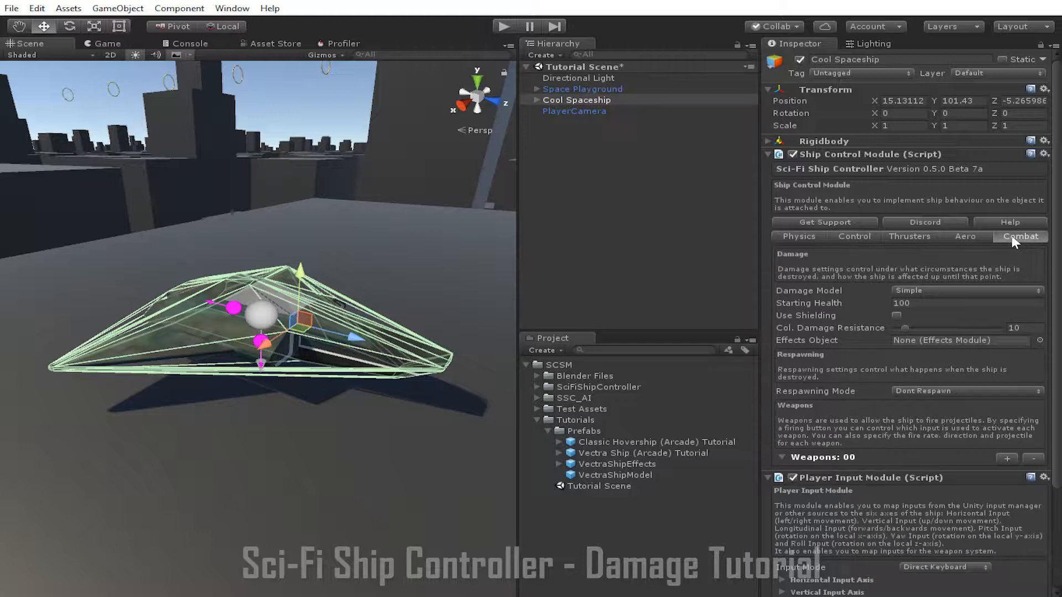
mouse_move(965, 295)
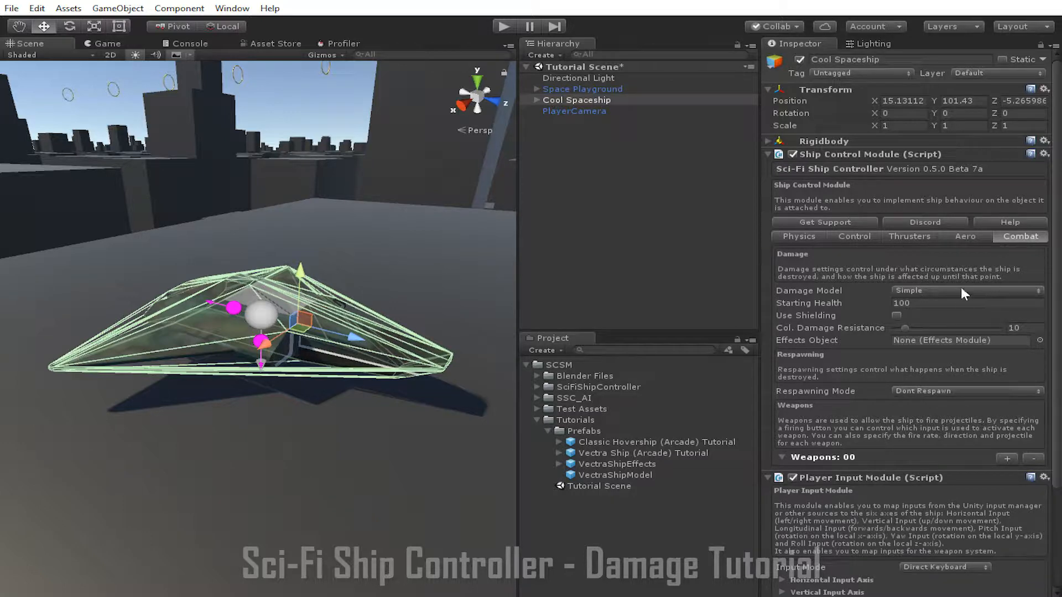
Keep the damage model on Simple and enable Use Shielding (threshold 10, amount 100).
click(967, 291)
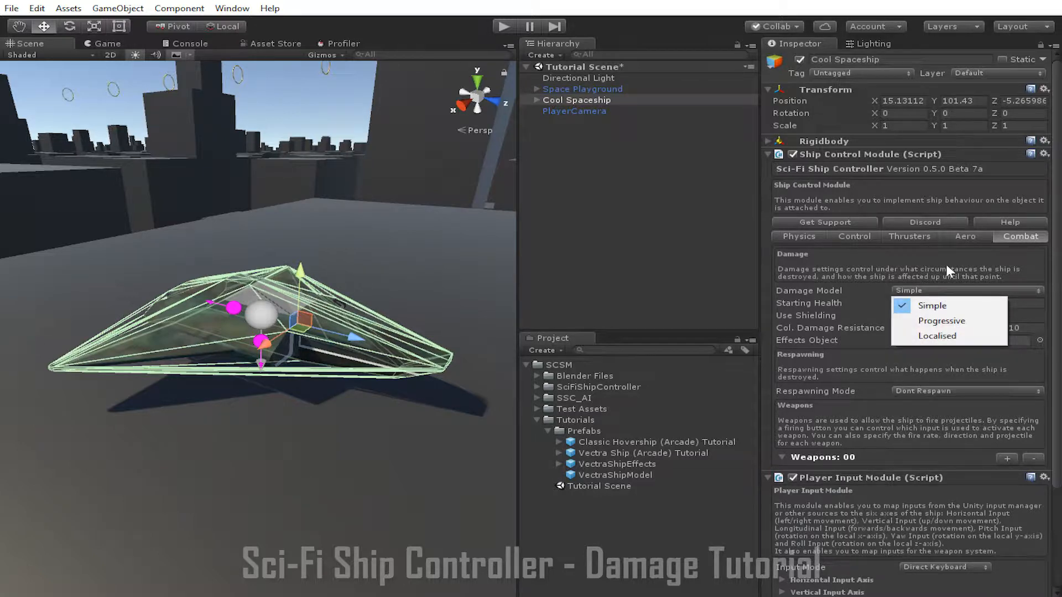
mouse_move(950, 298)
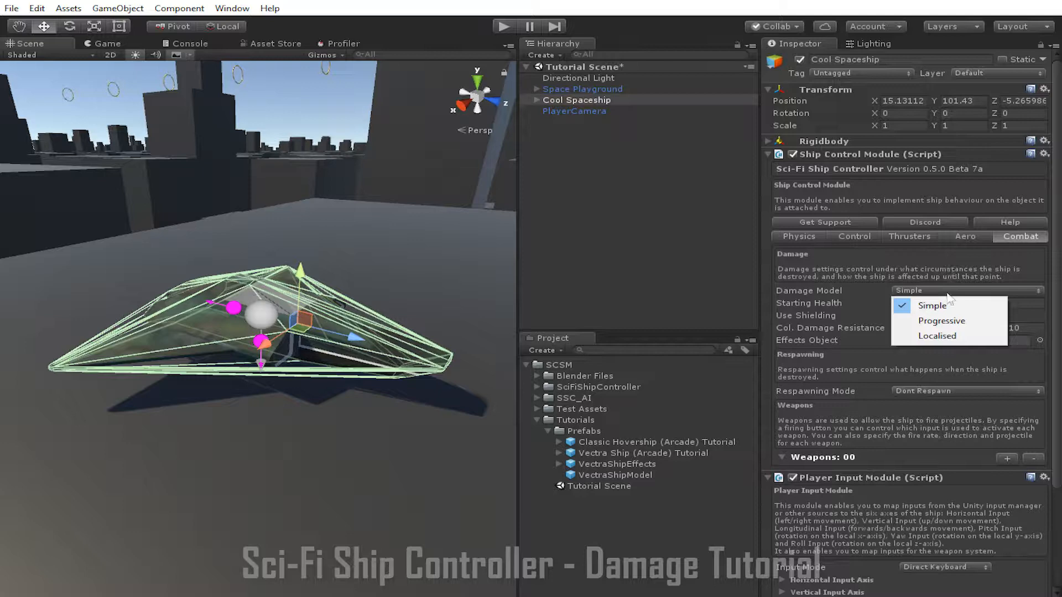
click(931, 305)
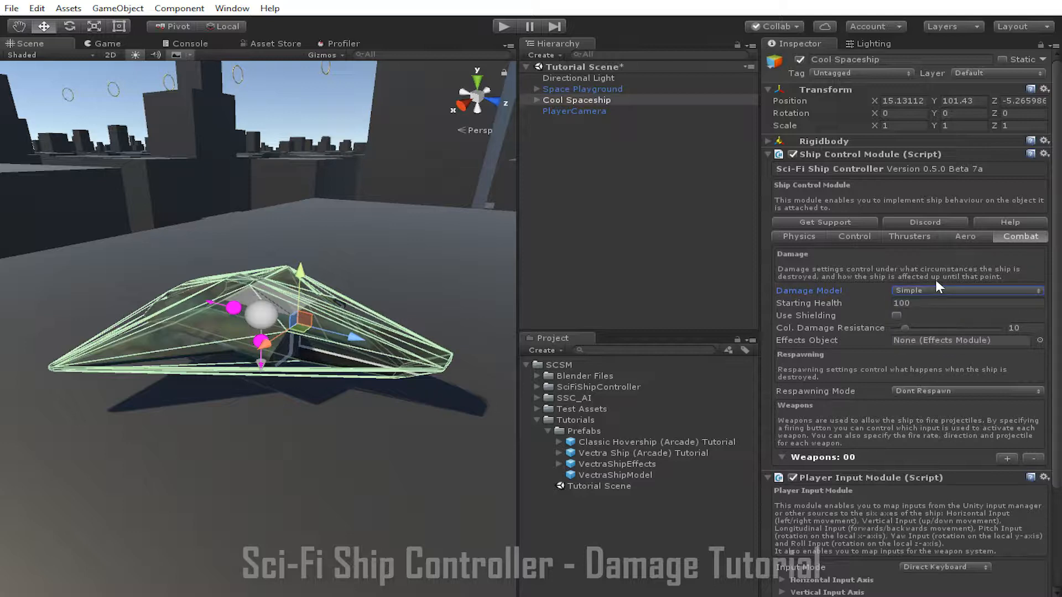
mouse_move(943, 276)
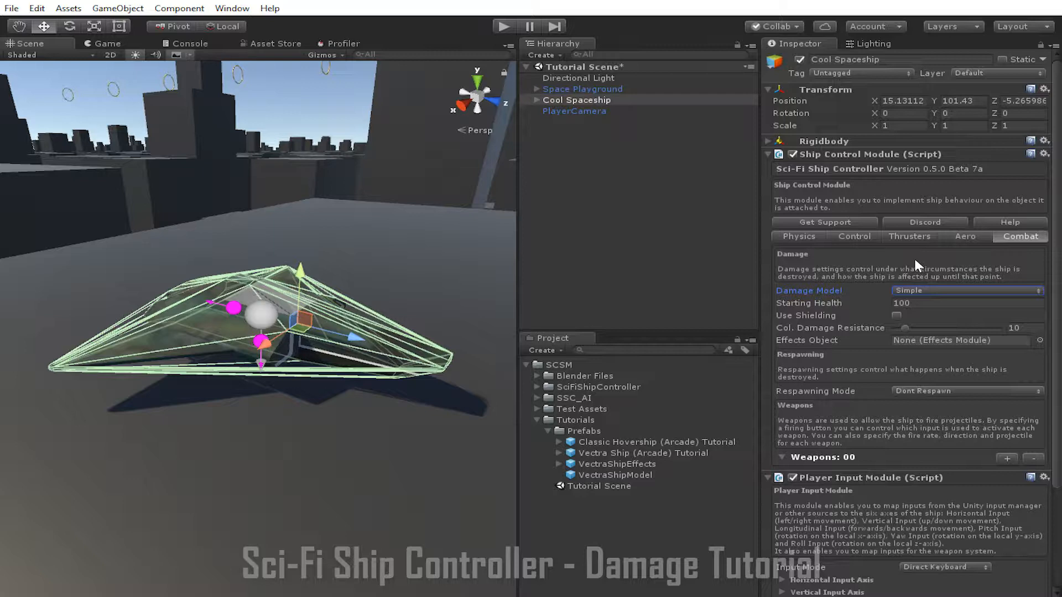
mouse_move(870, 283)
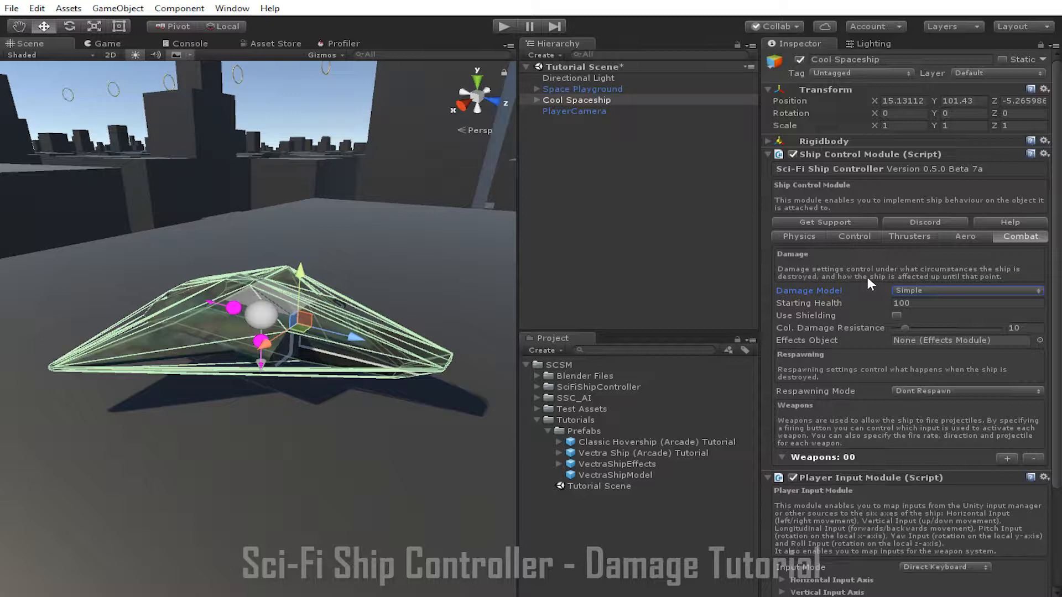
mouse_move(880, 288)
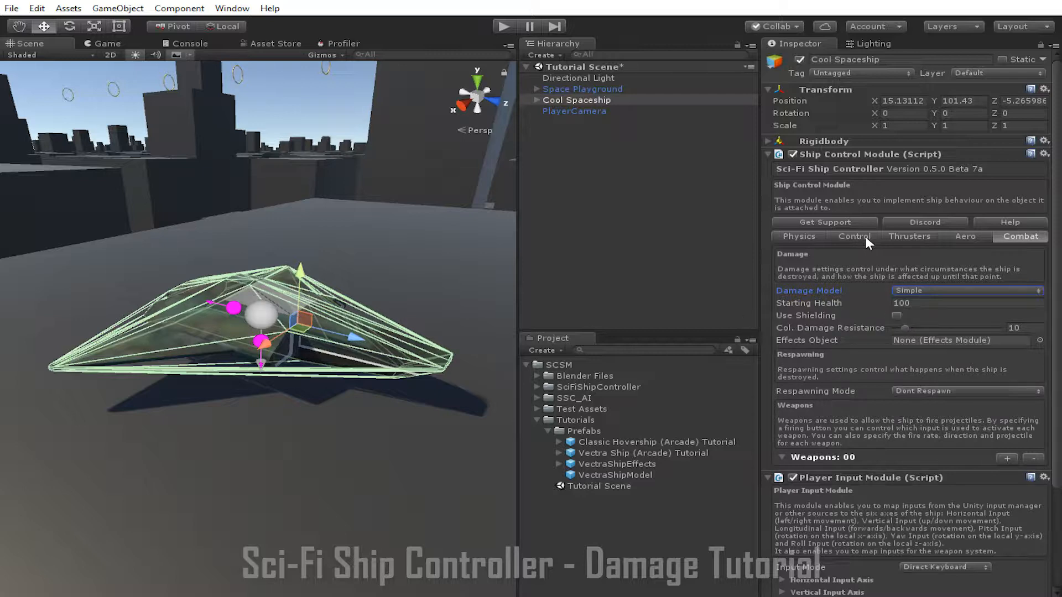
click(895, 315)
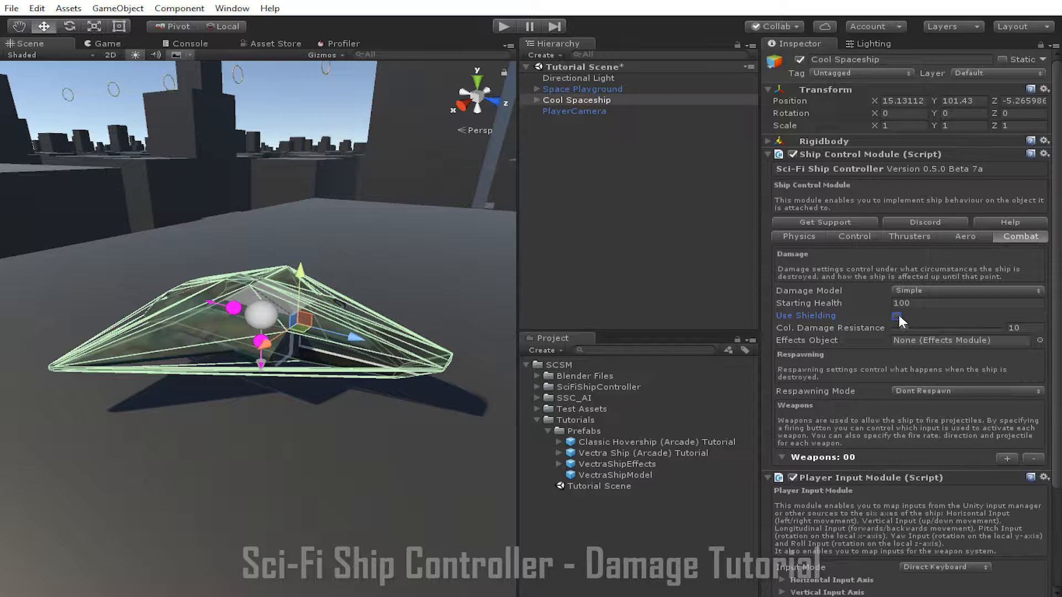
click(896, 316)
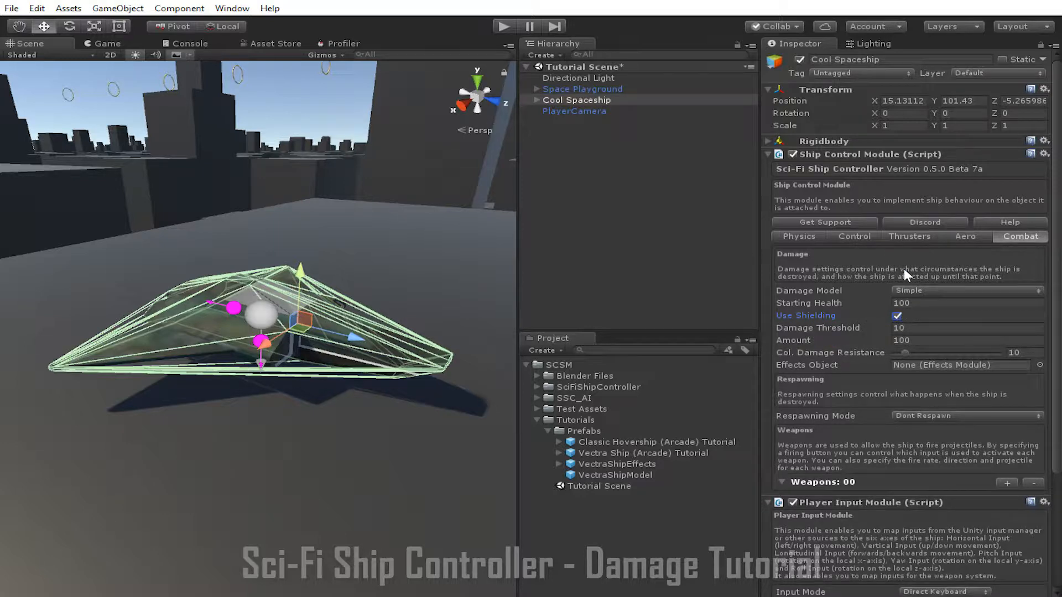
mouse_move(836, 340)
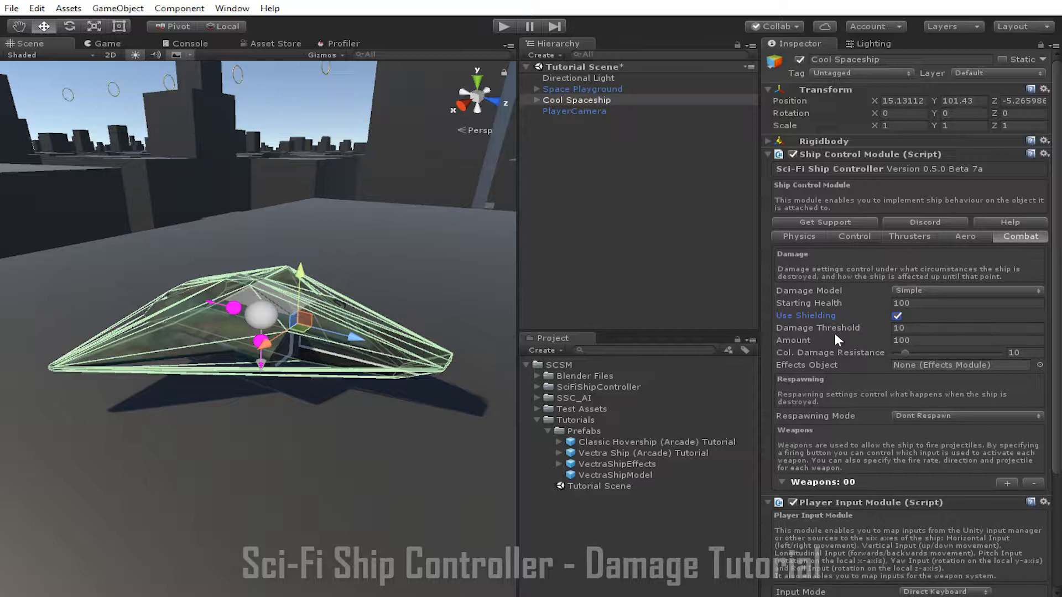
mouse_move(893, 276)
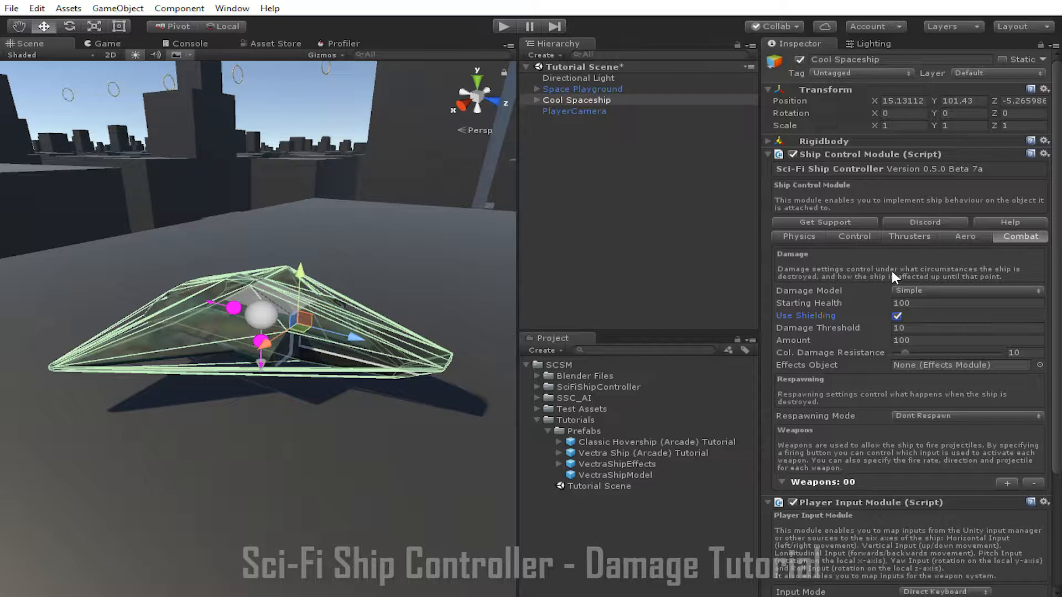
mouse_move(862, 273)
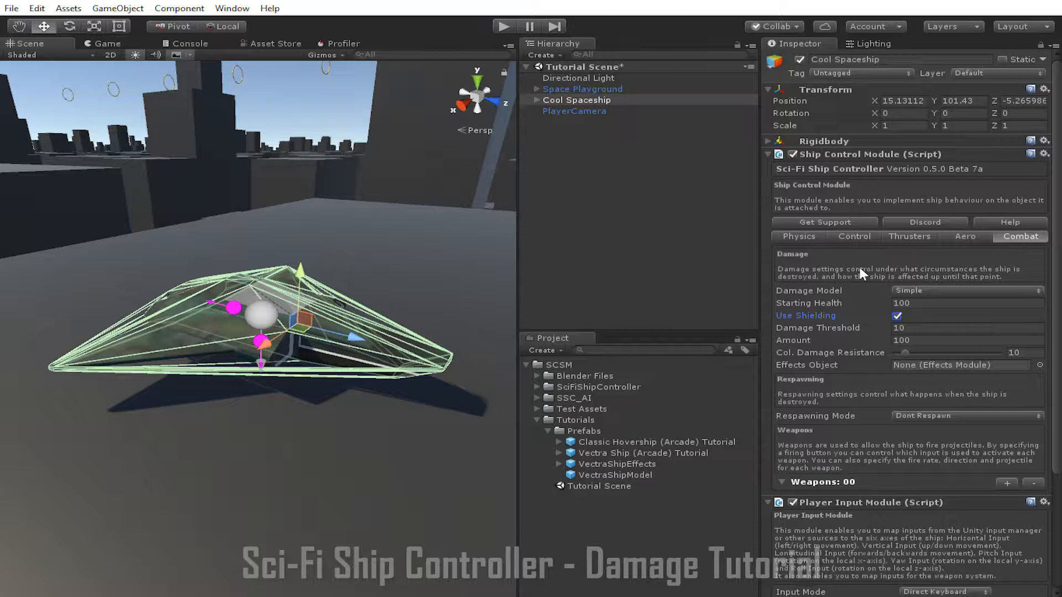
mouse_move(834, 357)
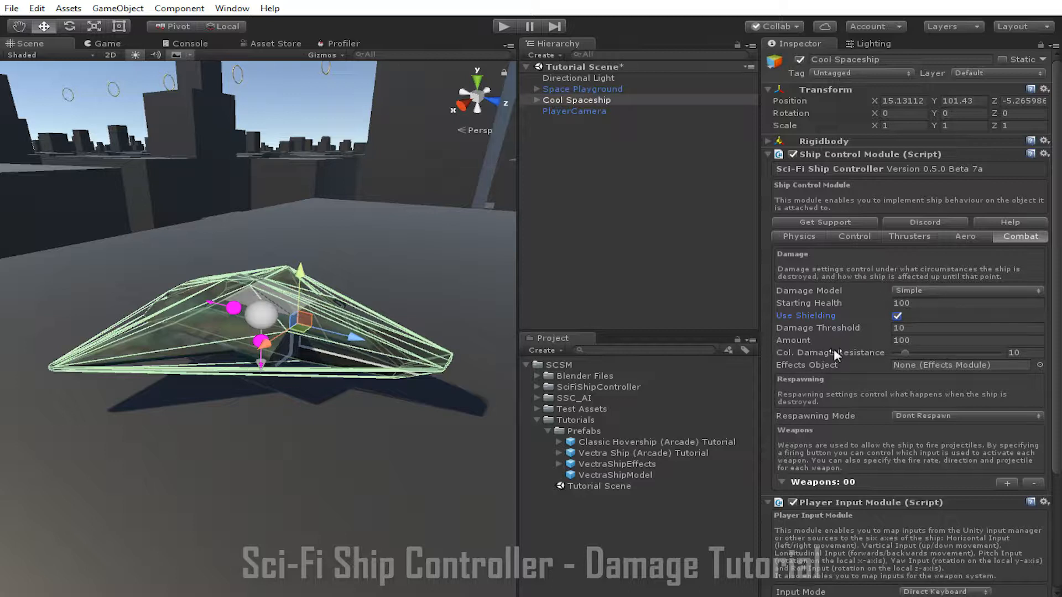
mouse_move(857, 280)
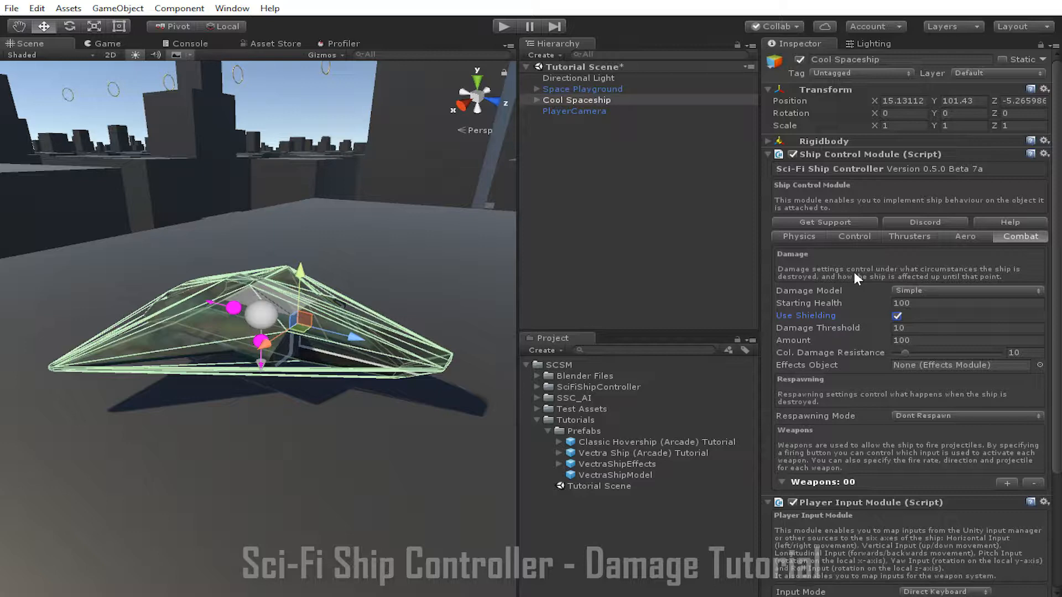
Adjust the Col. Damage Resistance slider from 10 to about 16.3.
drag(1013, 352, 920, 352)
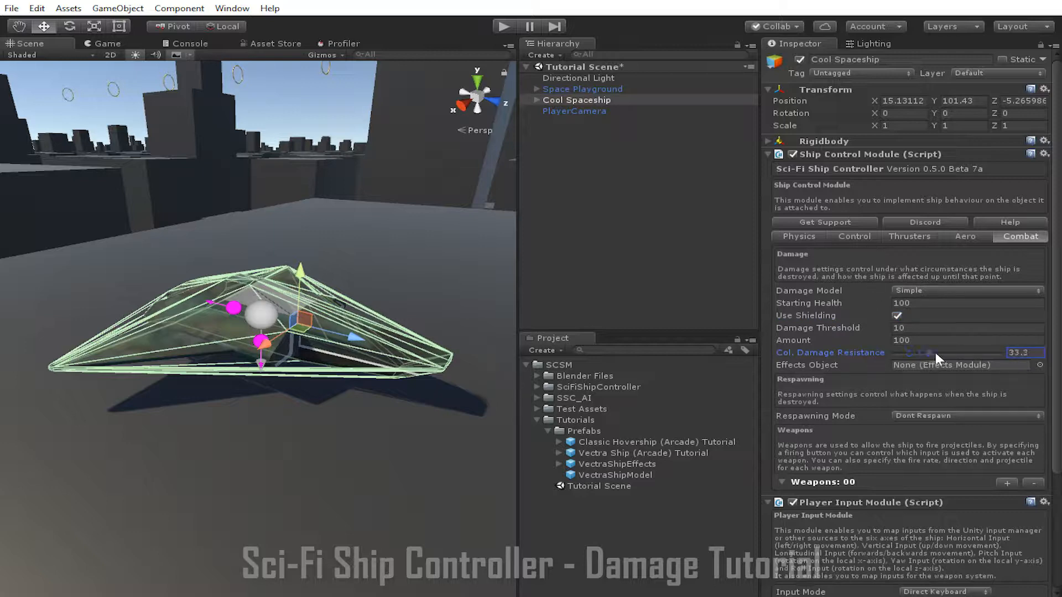
drag(923, 353, 958, 353)
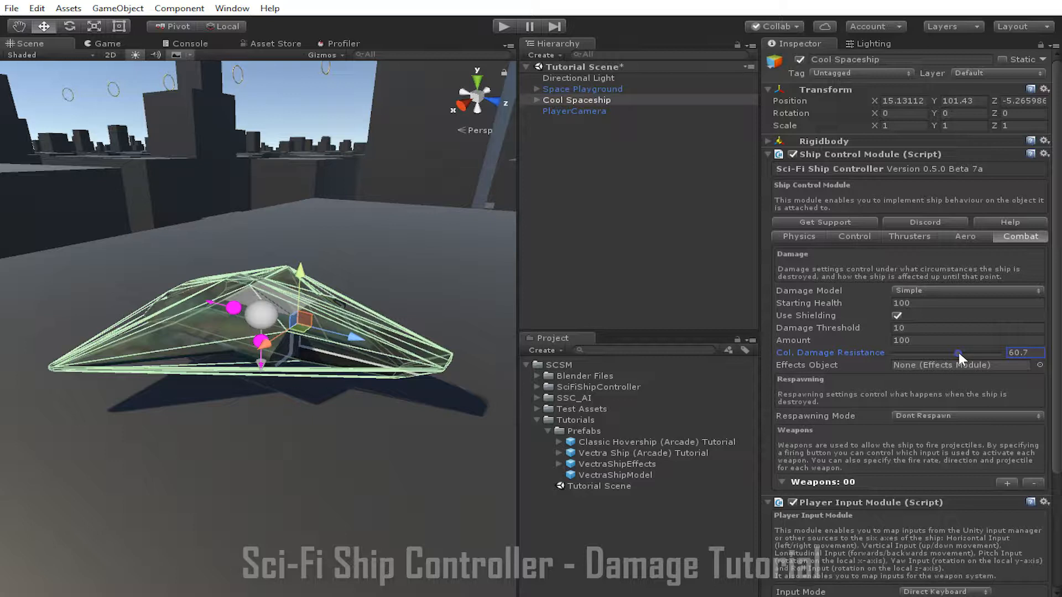
drag(958, 358, 912, 358)
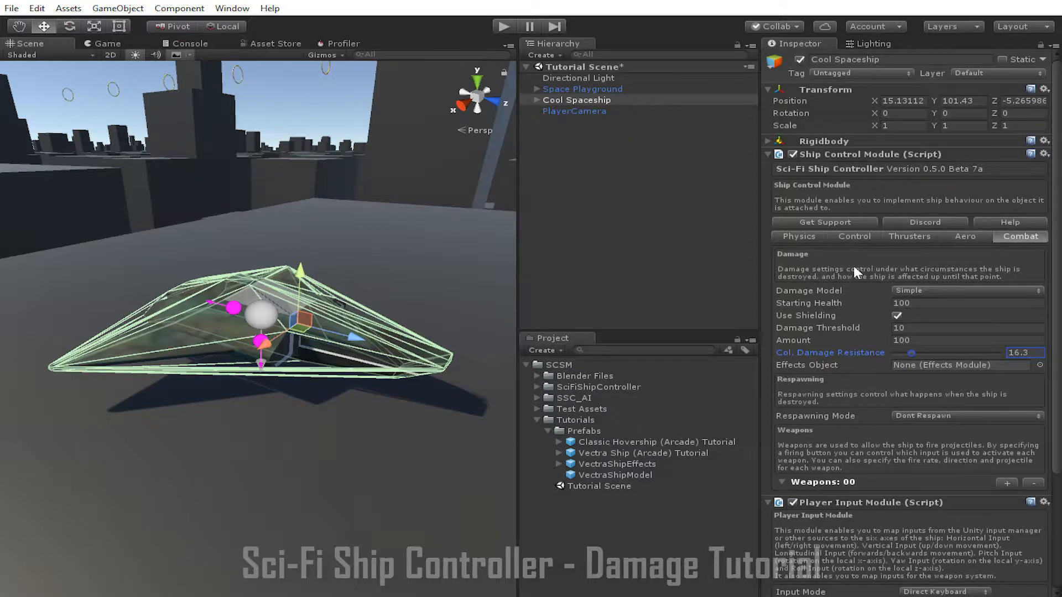
mouse_move(858, 282)
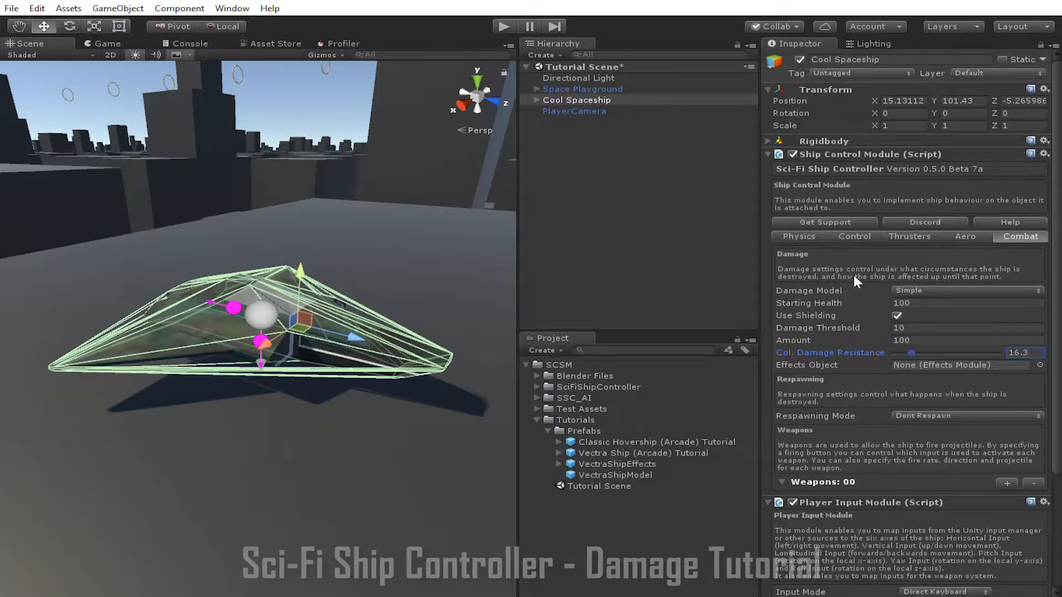
mouse_move(538, 386)
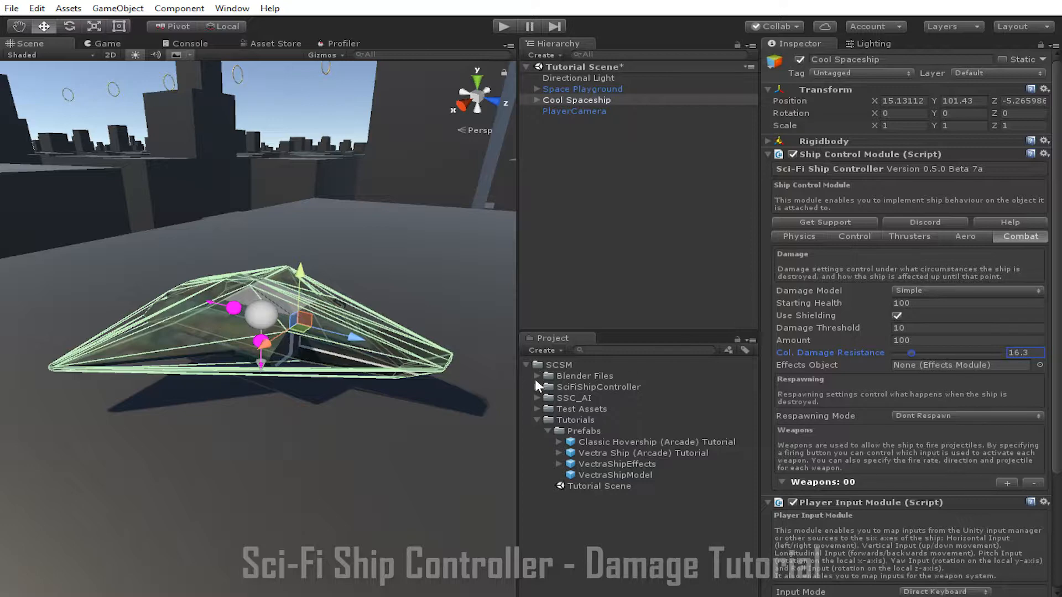
Browse SciFiShipController > Prefabs to ExplosionBasic2 and inspect its Effects Module pooling settings.
click(536, 387)
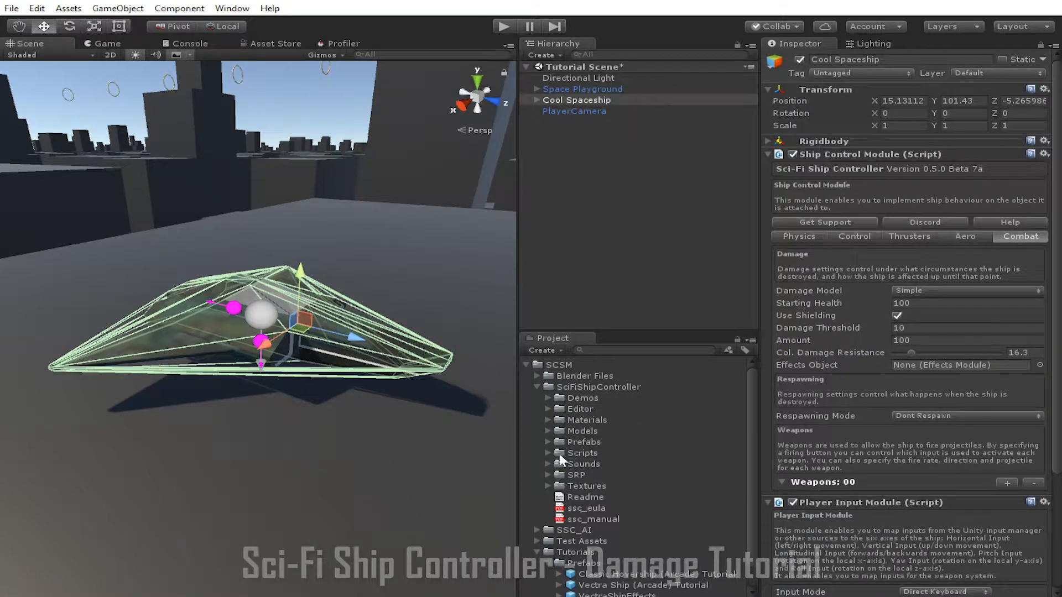
click(548, 442)
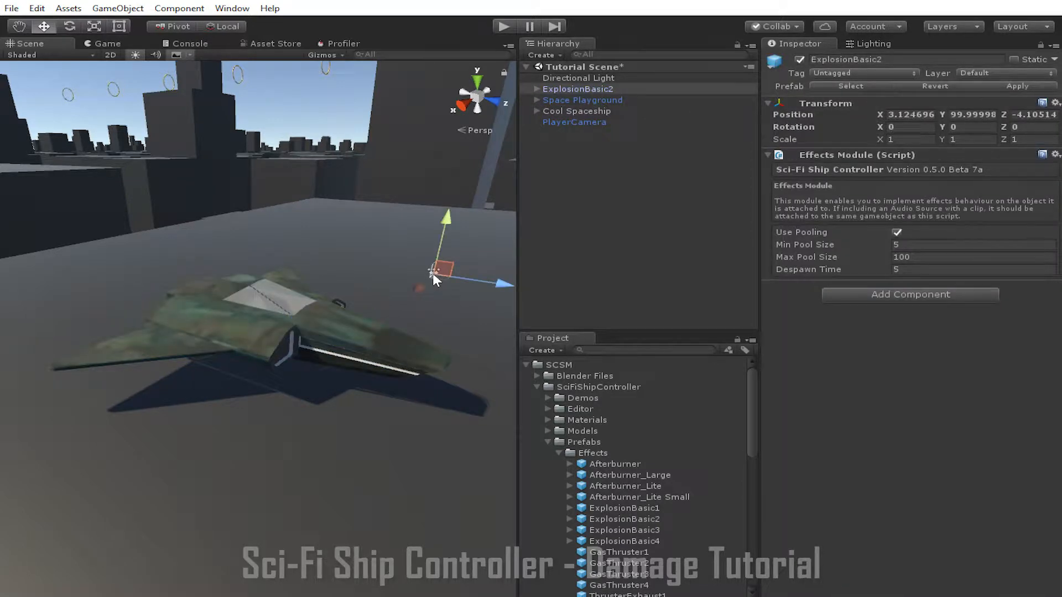
mouse_move(637, 220)
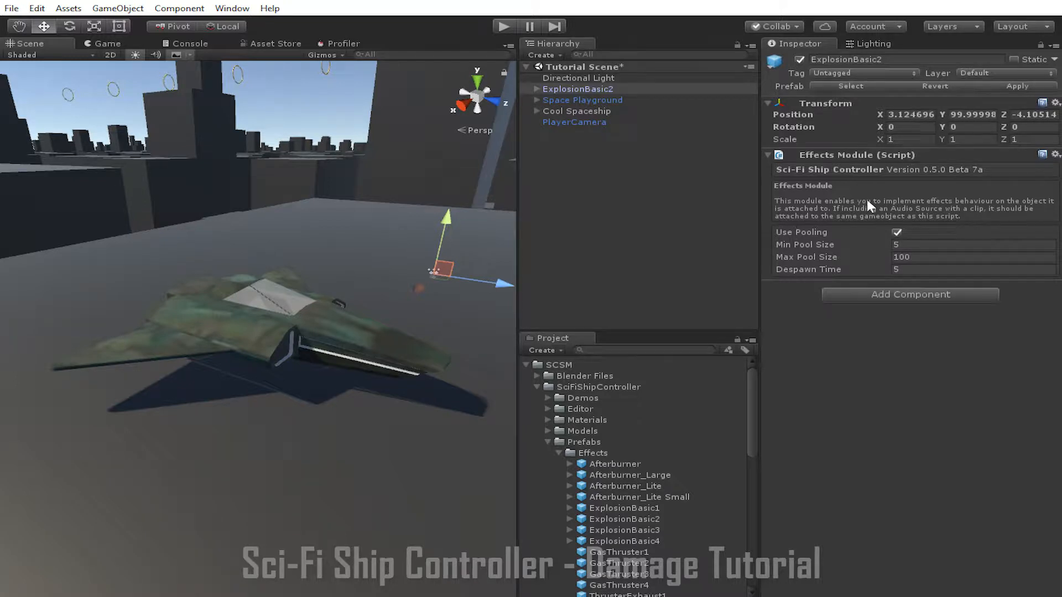
mouse_move(873, 177)
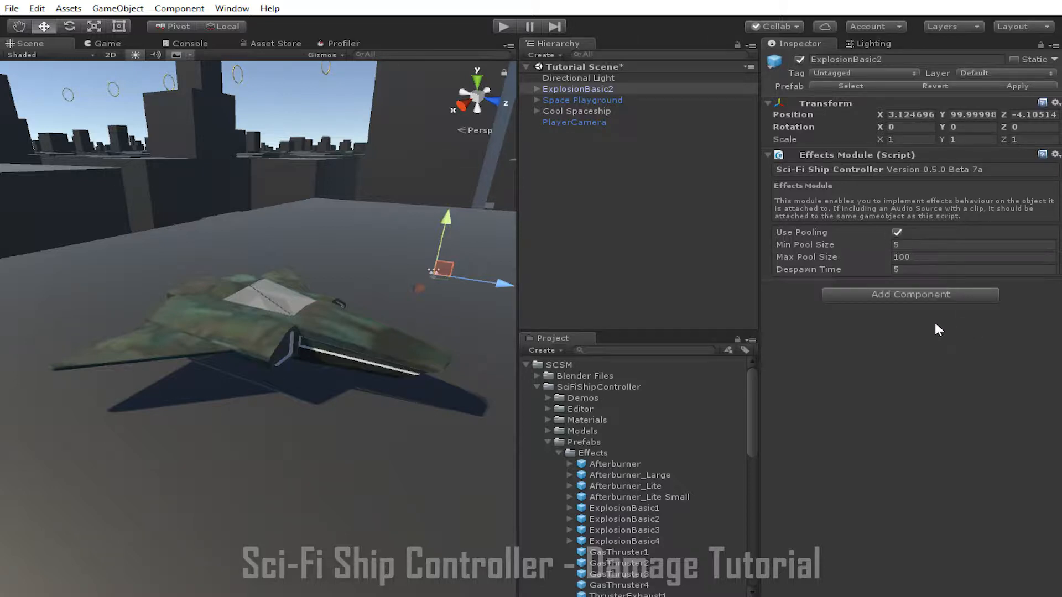
click(910, 294)
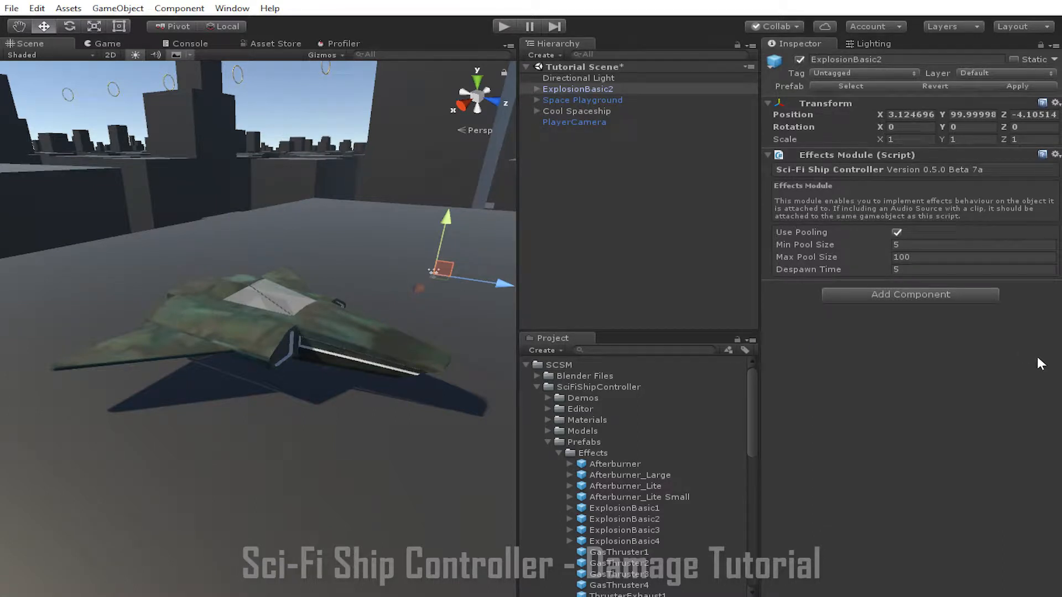
mouse_move(1019, 368)
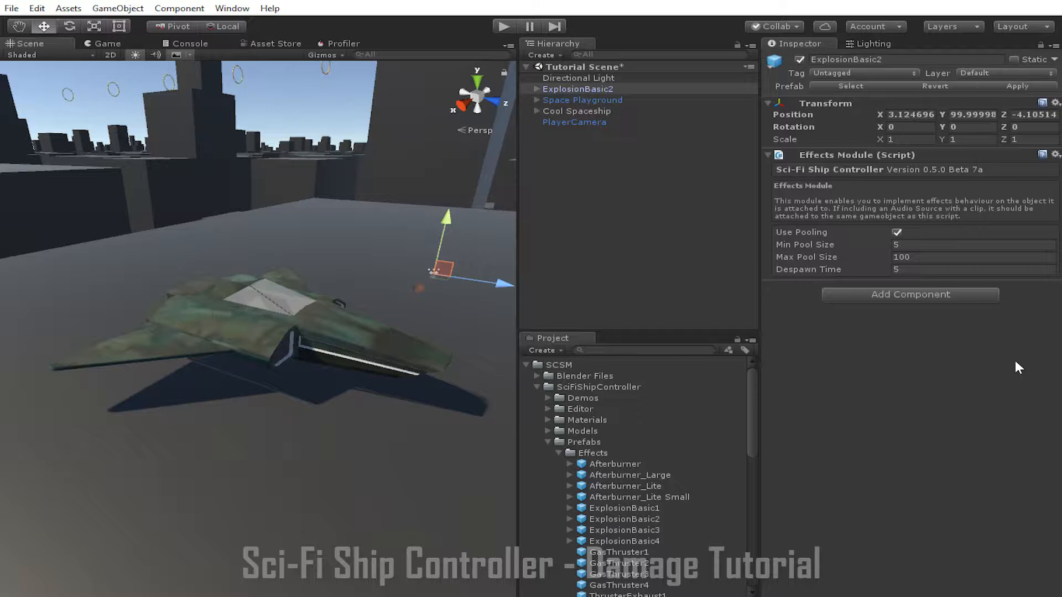
mouse_move(978, 350)
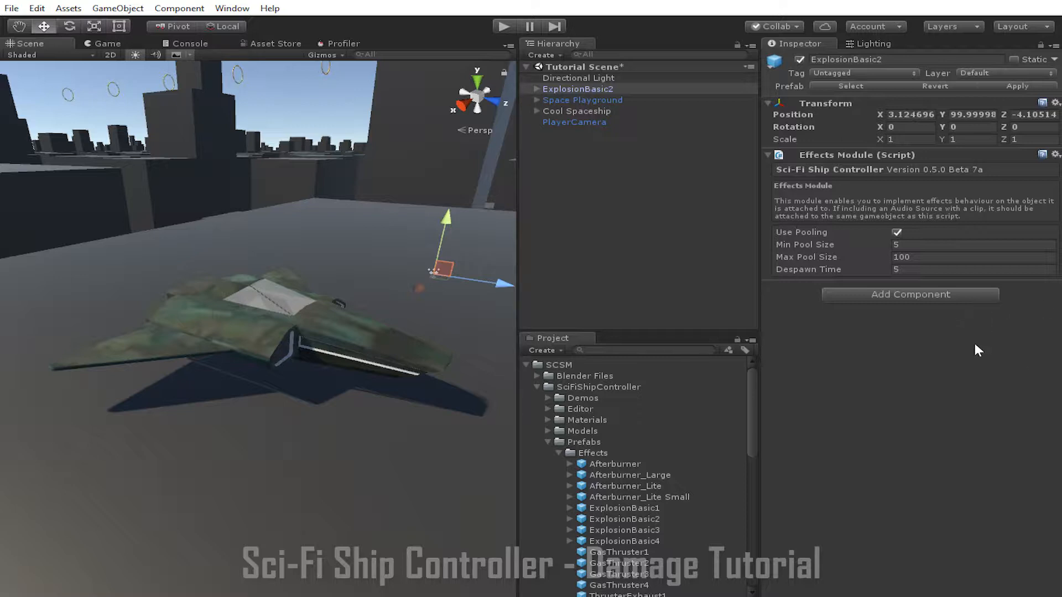
mouse_move(902, 338)
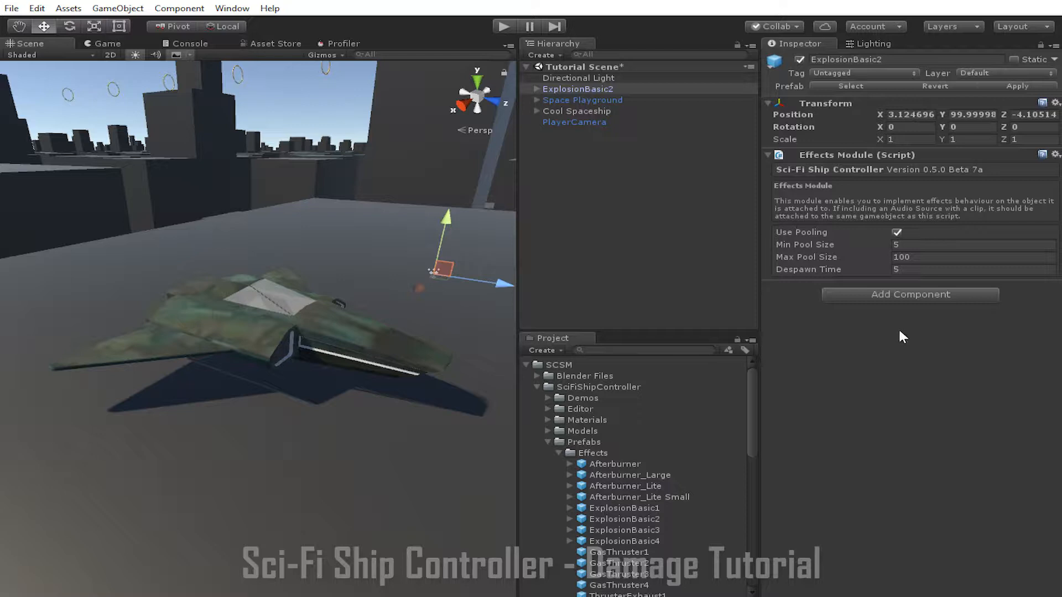
mouse_move(623, 154)
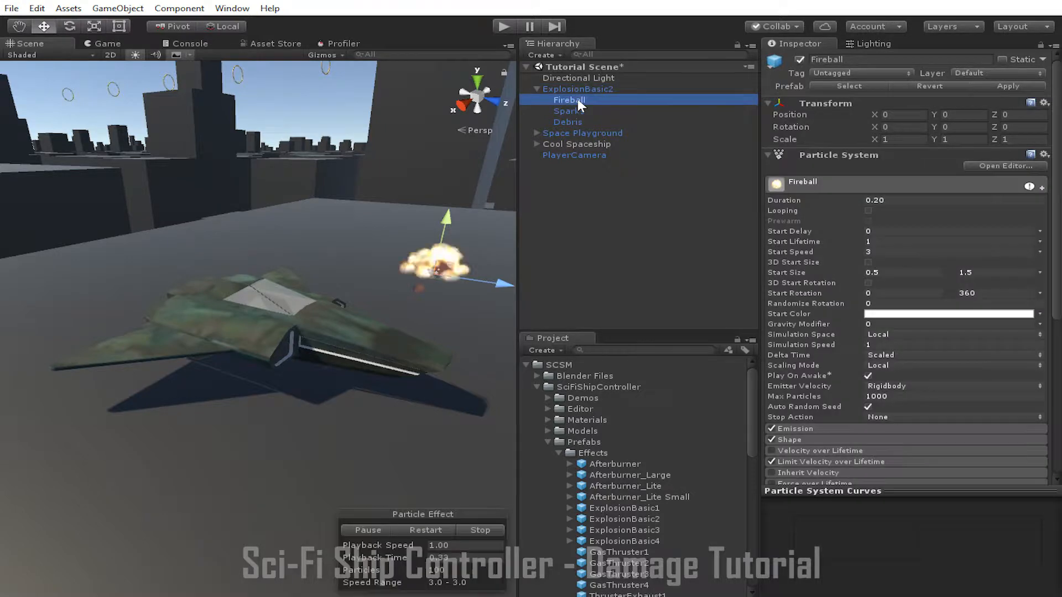
Select Cool Spaceship to view its combat settings using ExplosionBasic2.
click(577, 100)
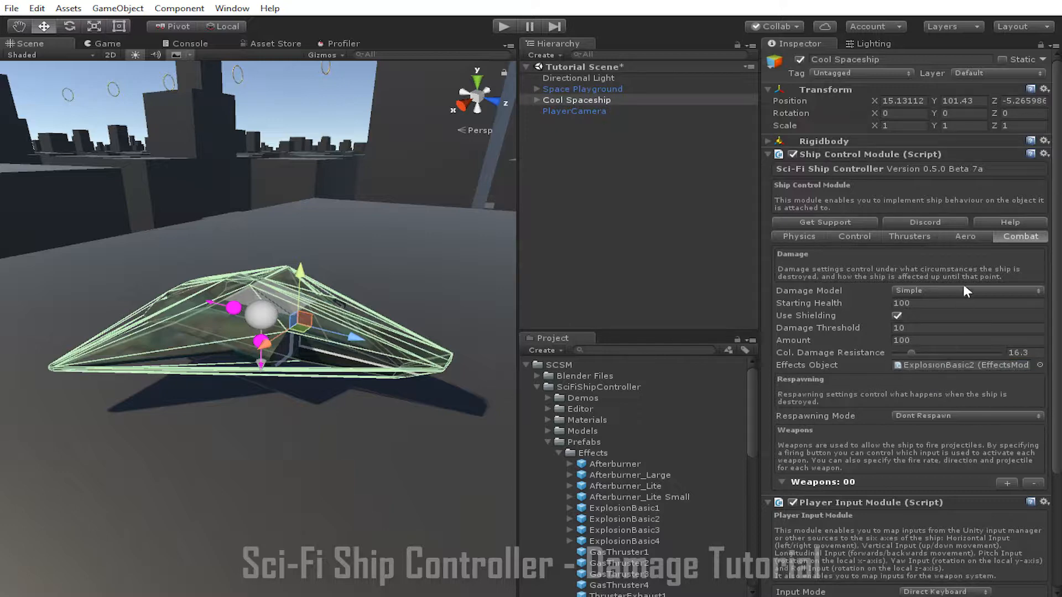
mouse_move(953, 261)
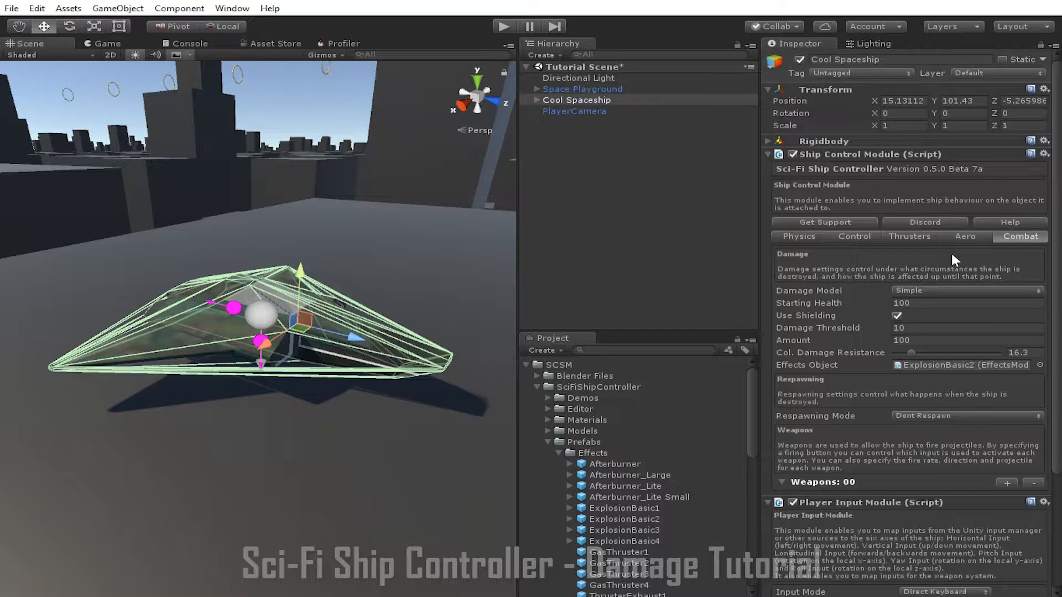
mouse_move(955, 263)
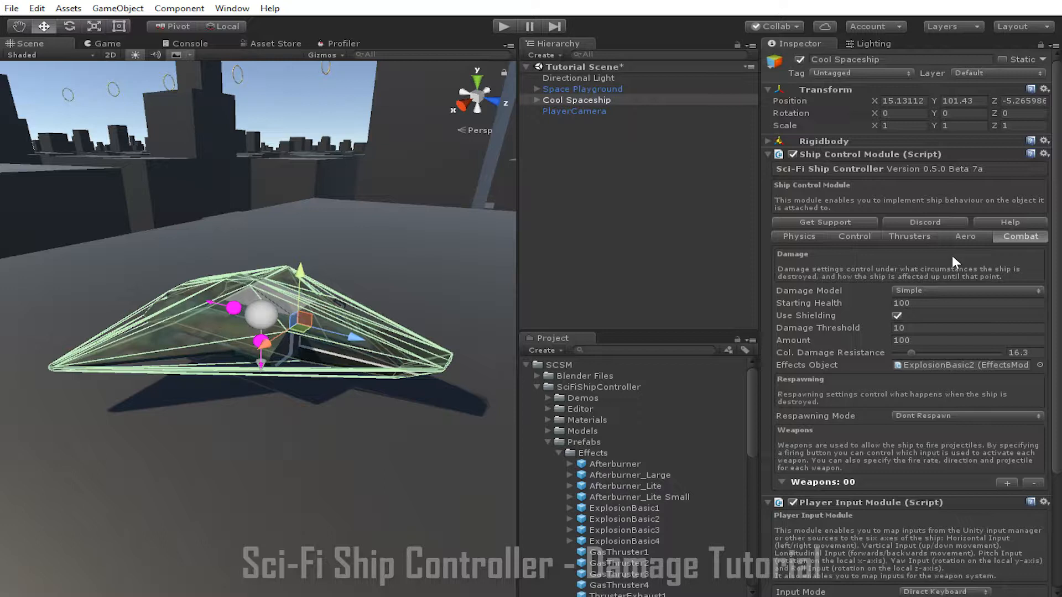
mouse_move(828, 430)
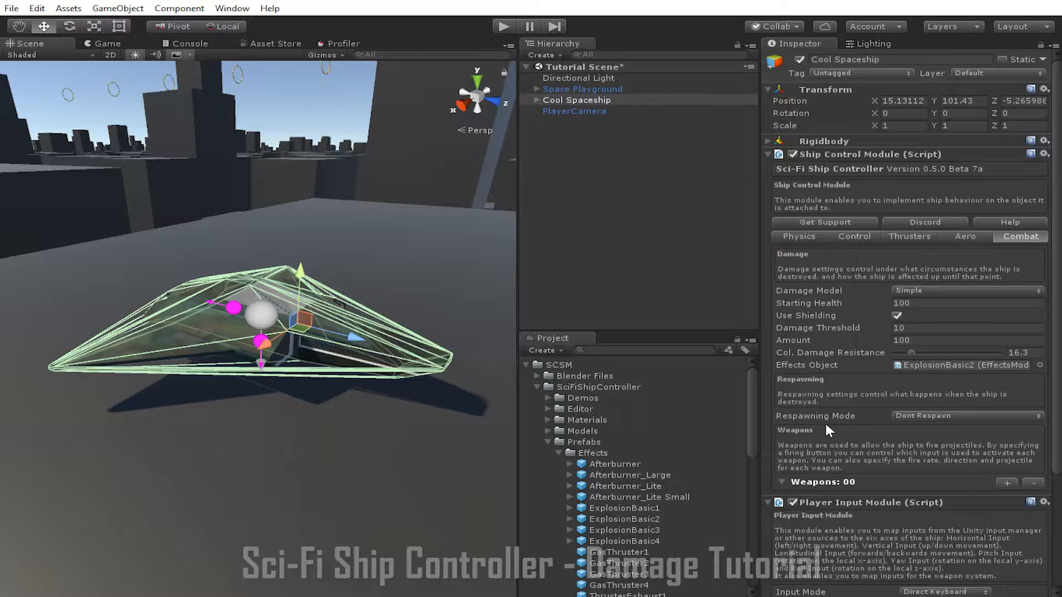
mouse_move(876, 396)
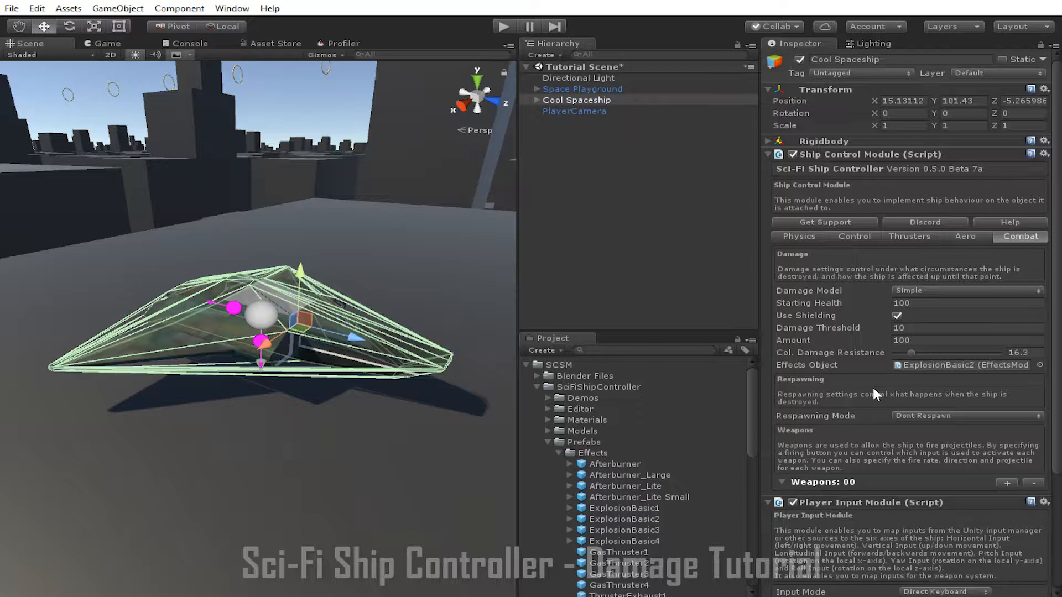
Set Respawning Mode to Respawn At Original Position, with respawn time 5.
click(966, 416)
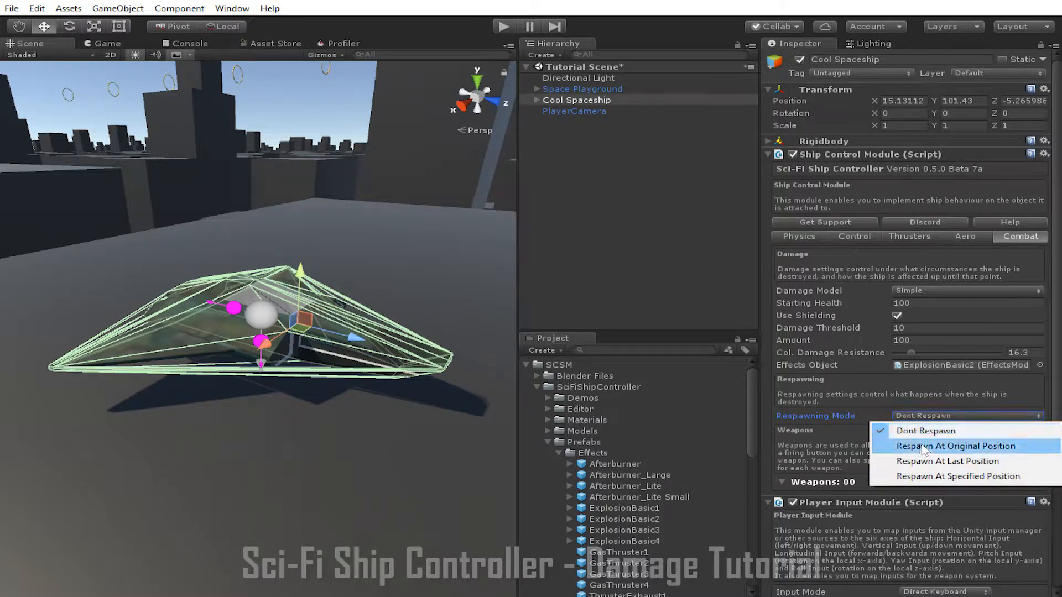
click(958, 445)
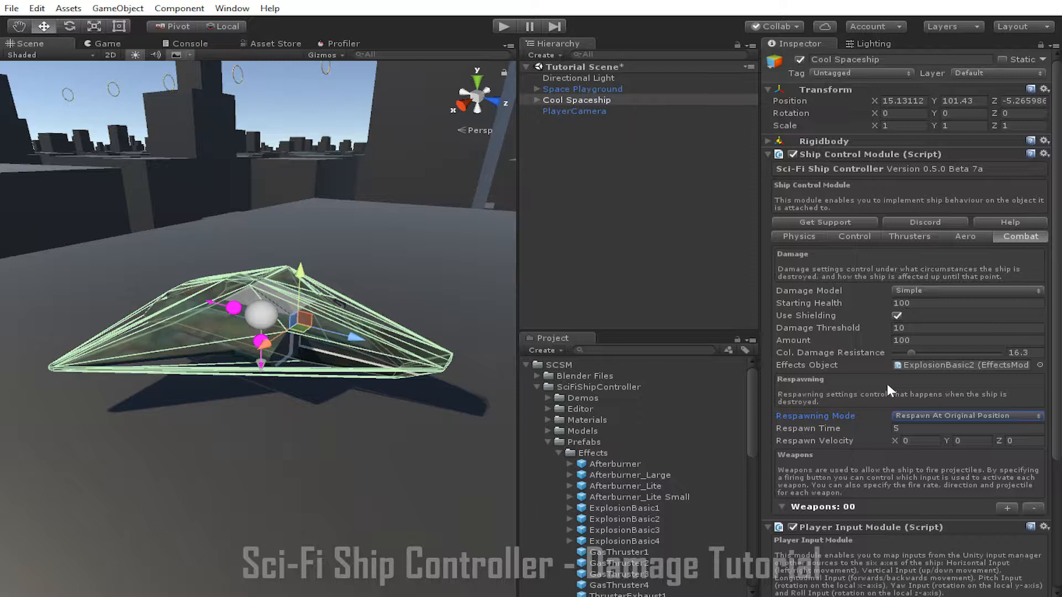
mouse_move(829, 431)
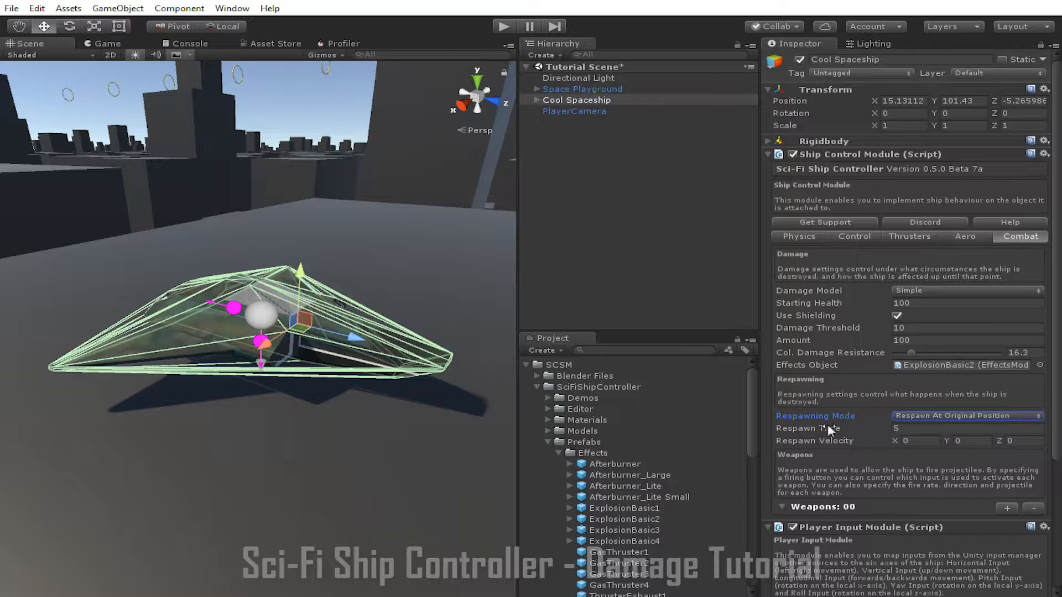
mouse_move(816, 428)
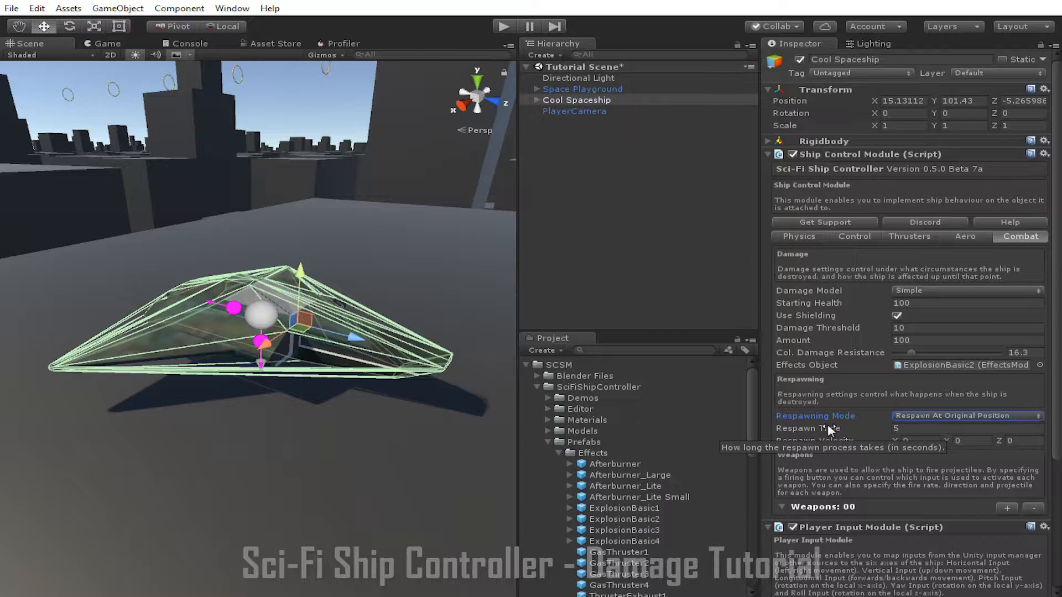
mouse_move(813, 448)
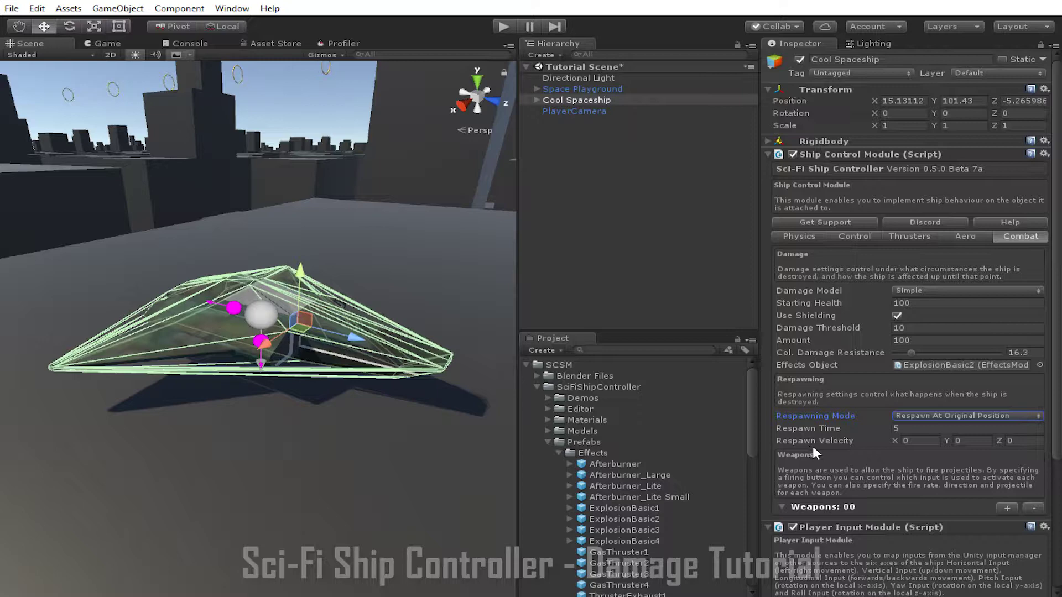
Switch Respawning Mode to Respawn At Last Position, collision respawn delay 5.
click(967, 415)
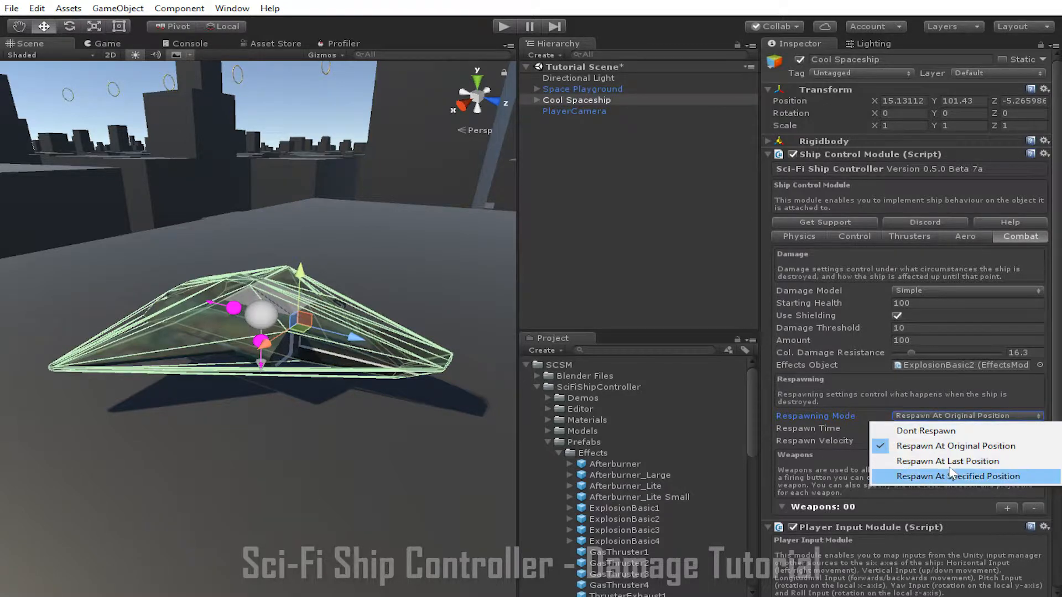
click(948, 461)
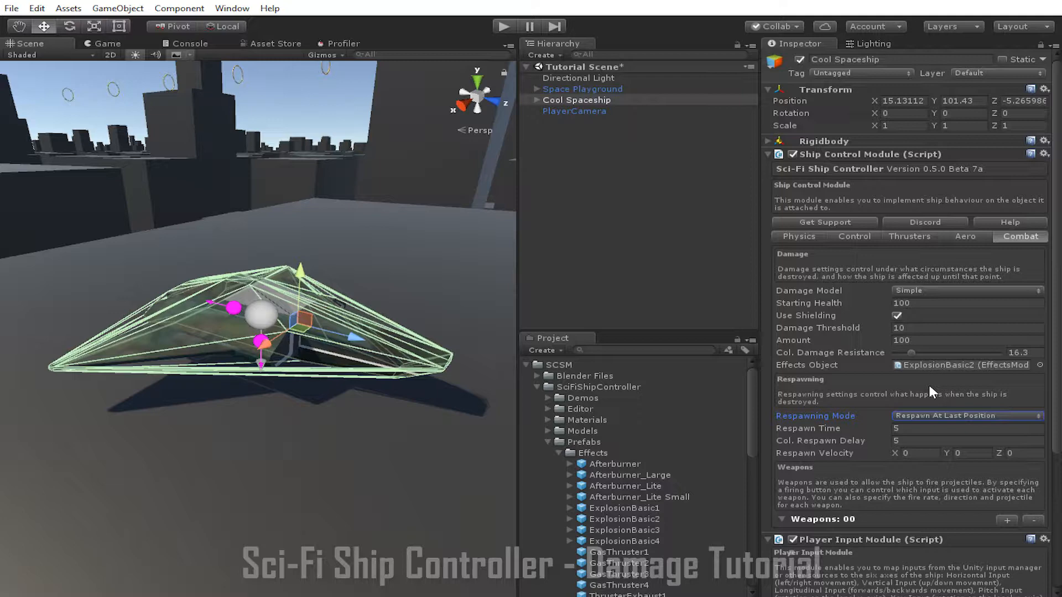
mouse_move(814, 447)
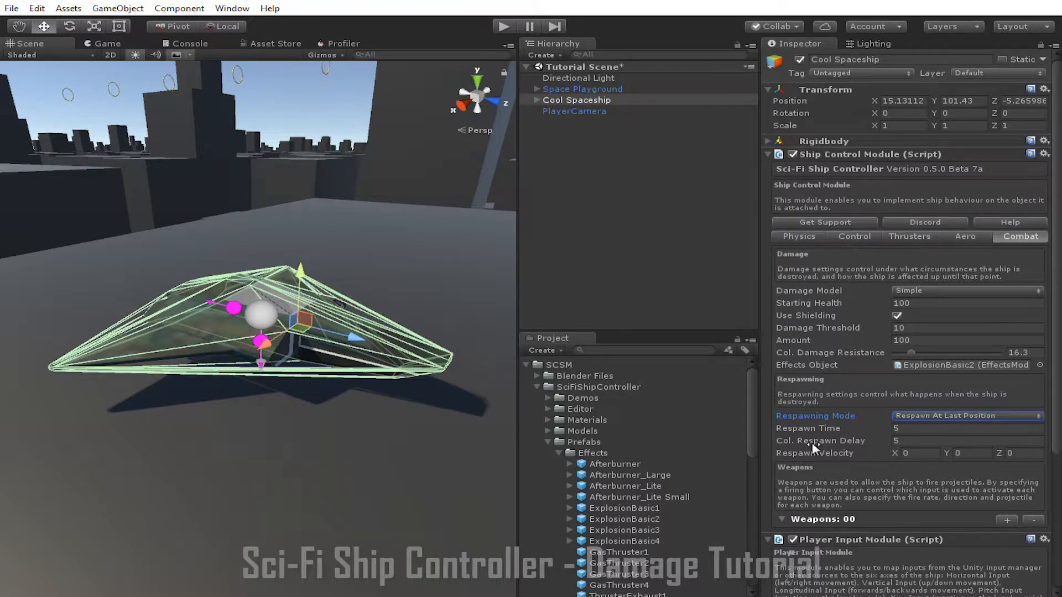
mouse_move(814, 447)
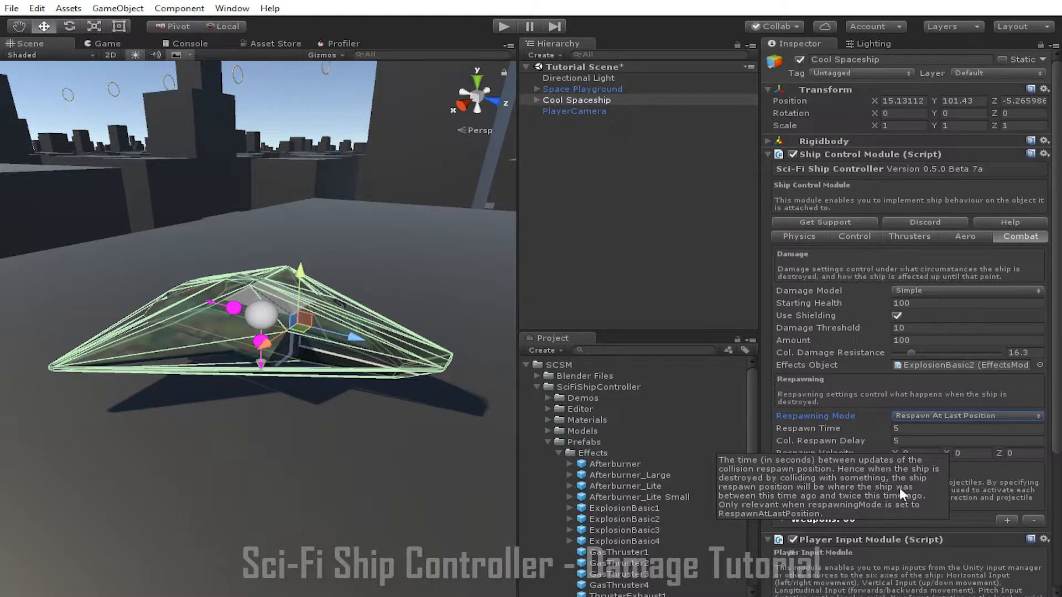
mouse_move(885, 413)
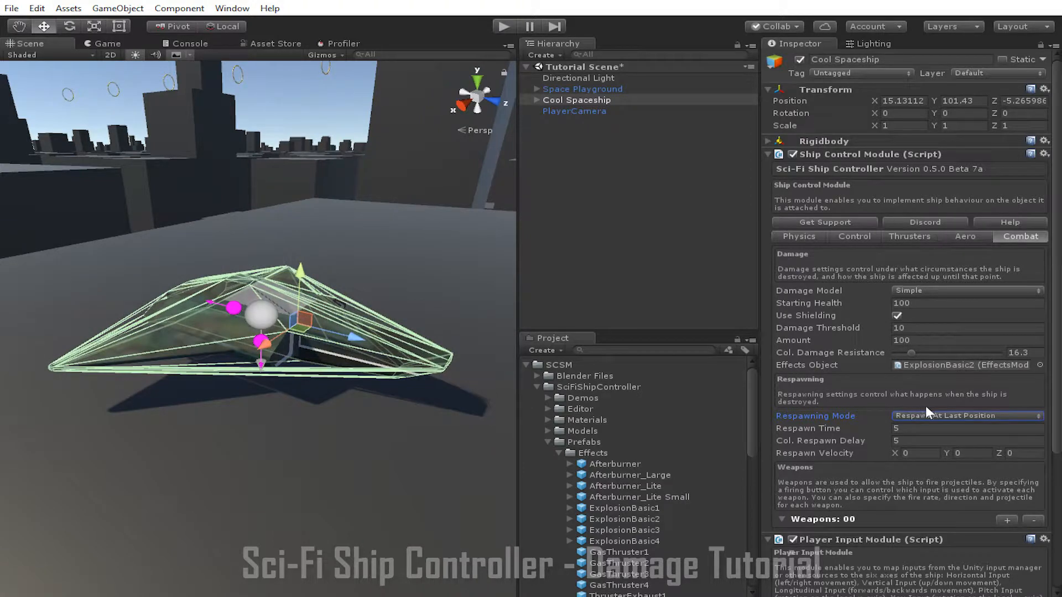
Open the Respawning Mode options to pick Respawn At Specified Position.
click(967, 416)
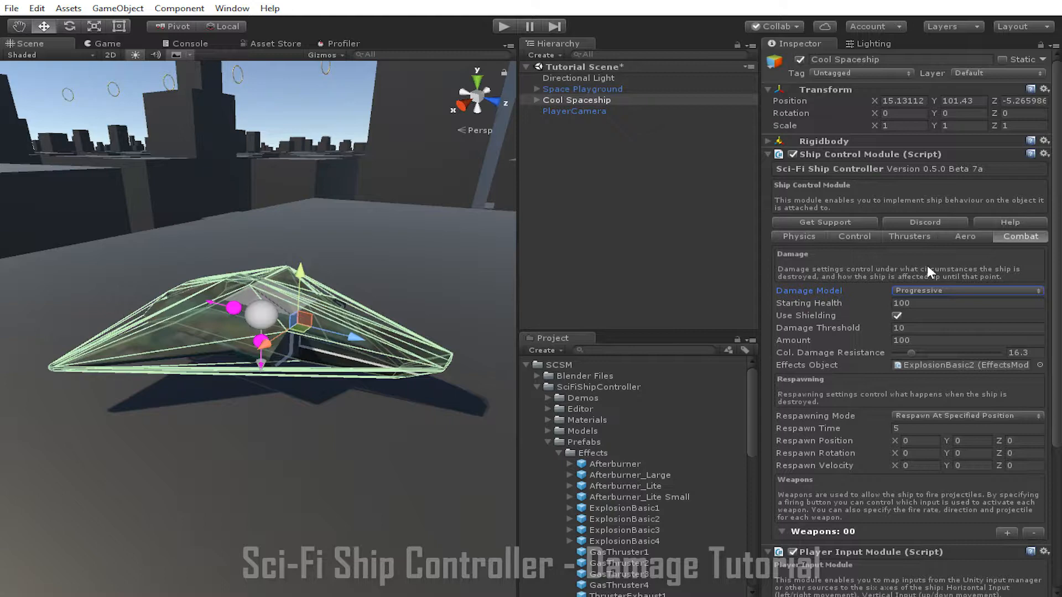
Show the Thrusters tab listing the Forward and Liftoff thrusters.
click(909, 236)
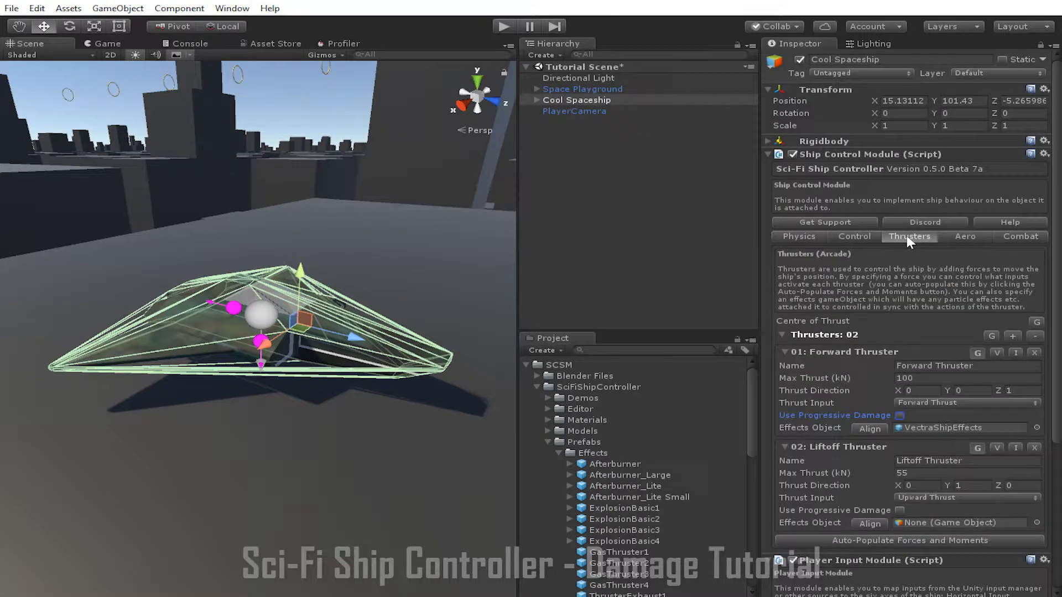
mouse_move(909, 293)
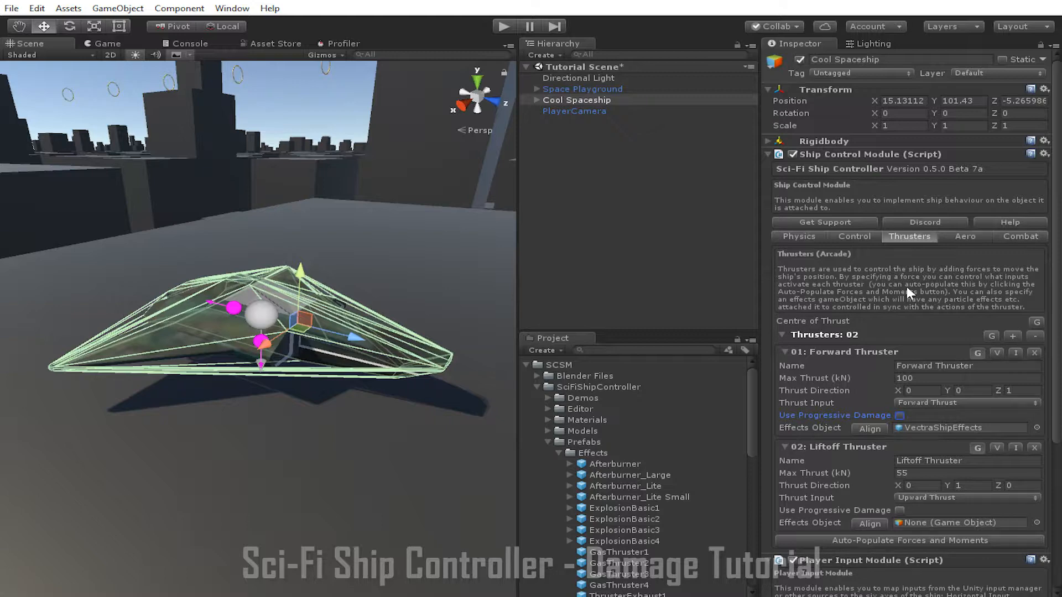
mouse_move(854, 418)
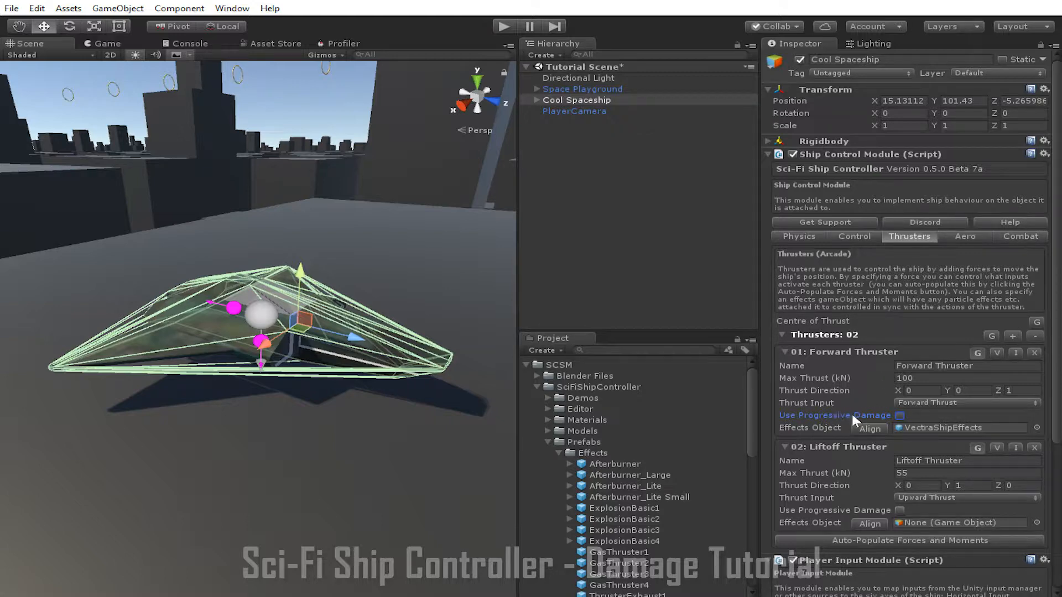
mouse_move(831, 509)
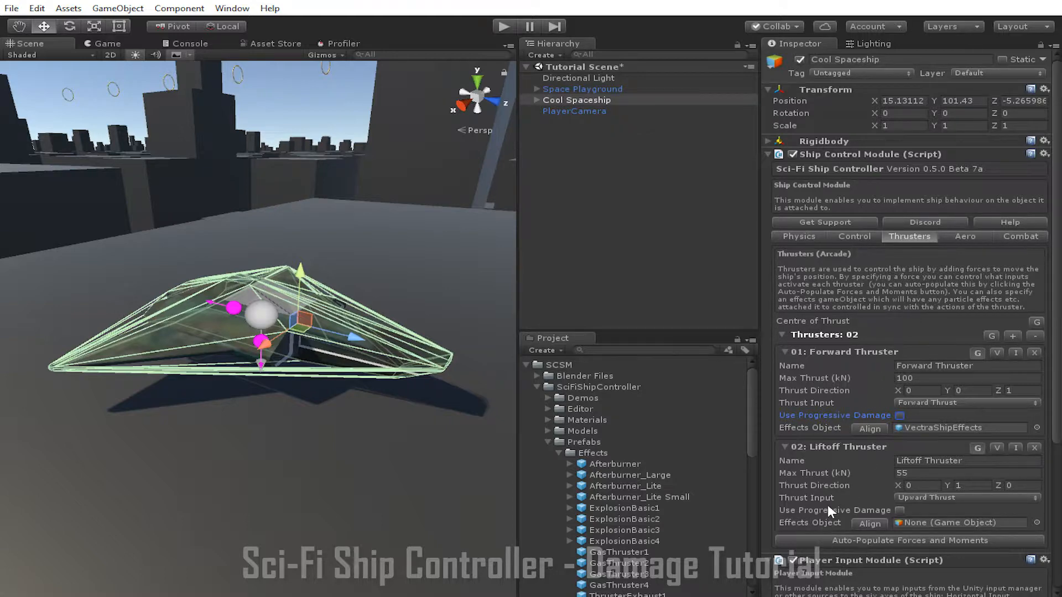
mouse_move(903, 344)
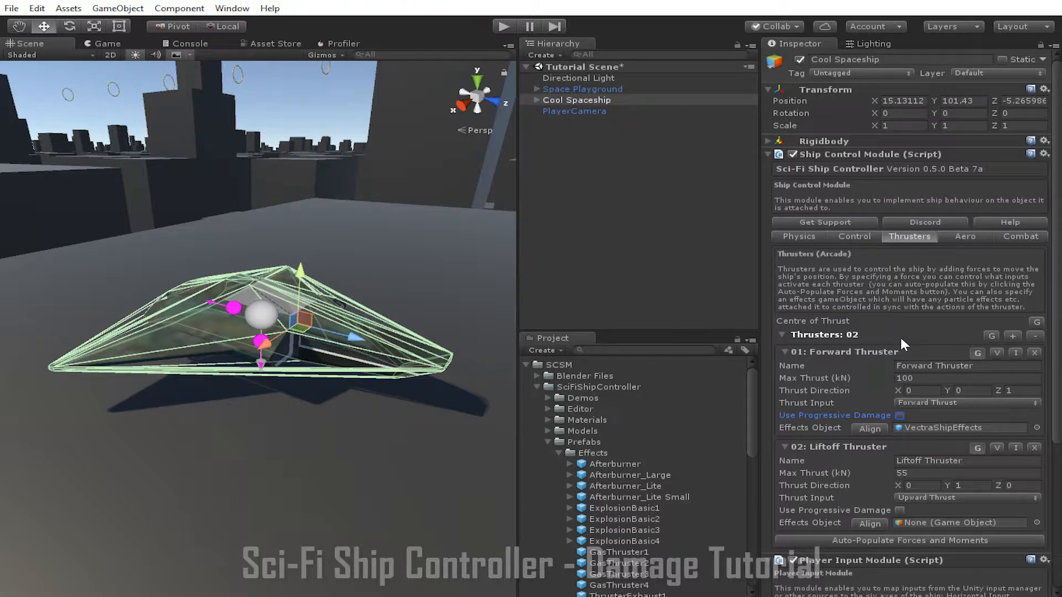
mouse_move(909, 317)
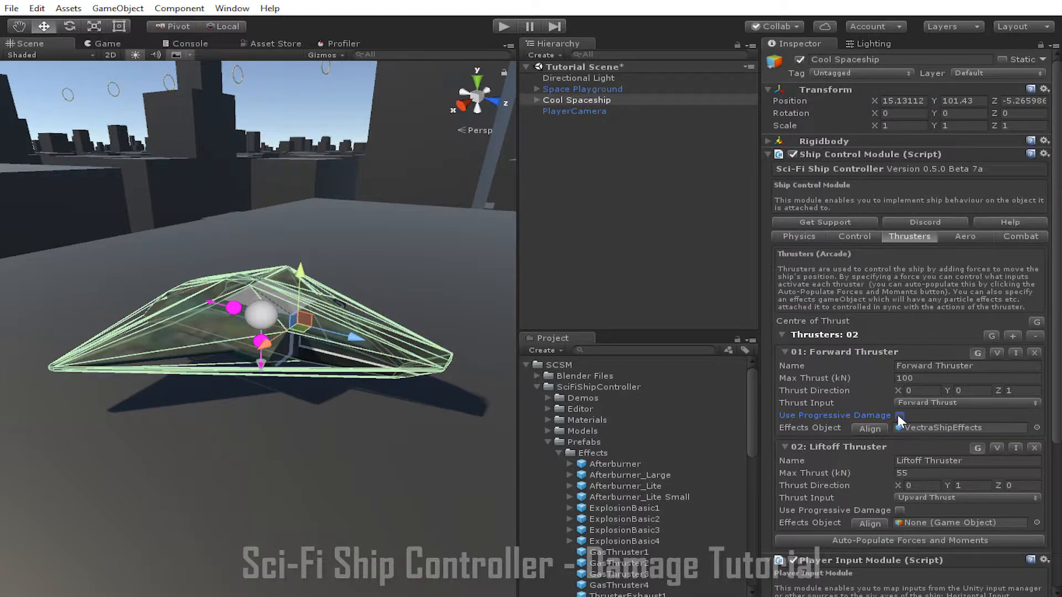
Tick Use Progressive Damage on 01: Forward Thruster (min performance 0.25, health 100).
click(900, 415)
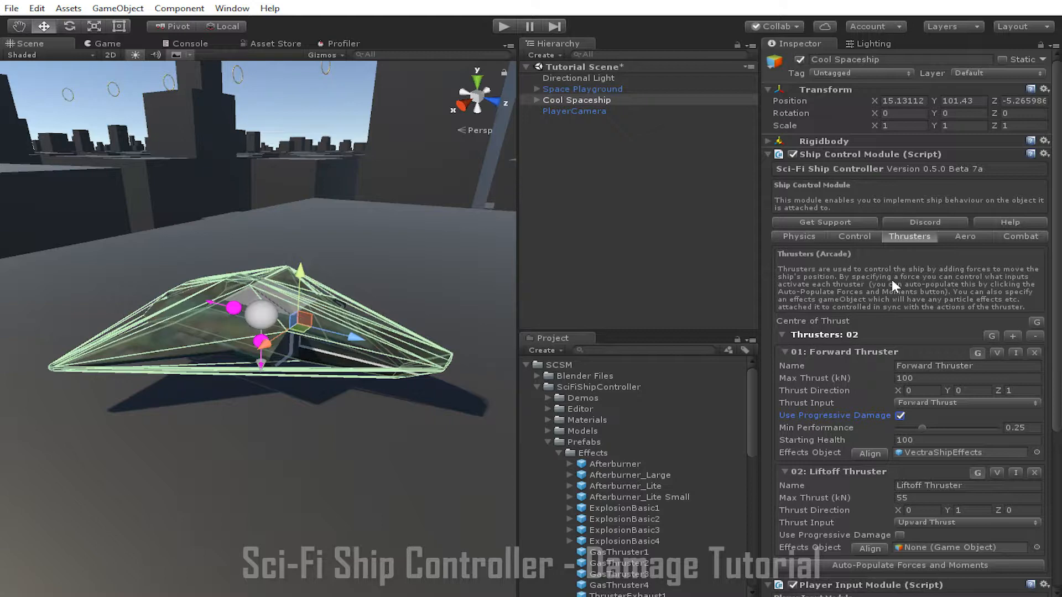
mouse_move(883, 294)
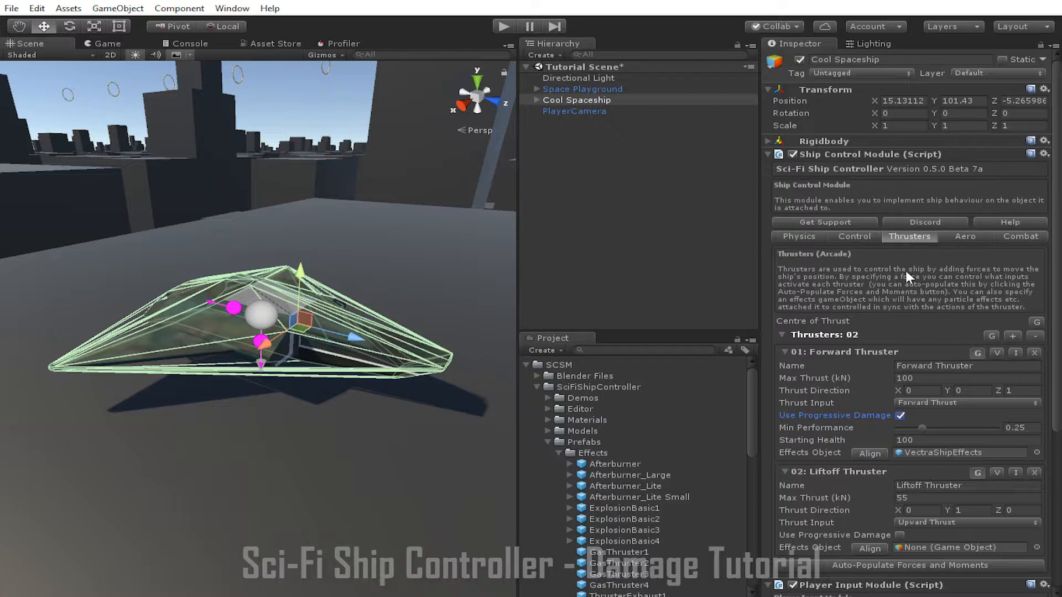
mouse_move(942, 272)
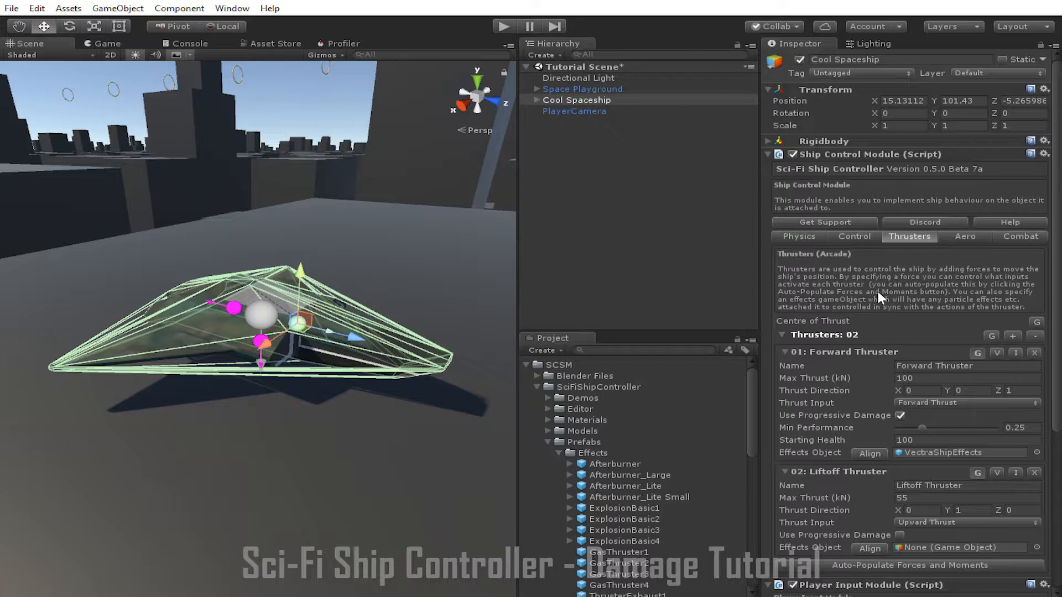
mouse_move(984, 247)
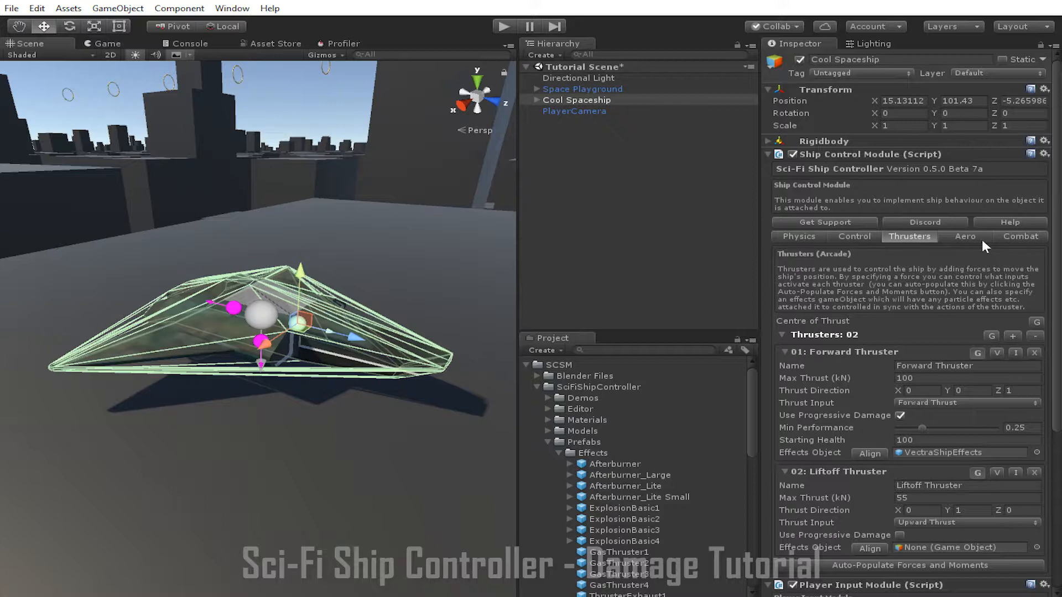
Switch the Ship Control Module to its Combat tab's Damage settings.
click(1020, 237)
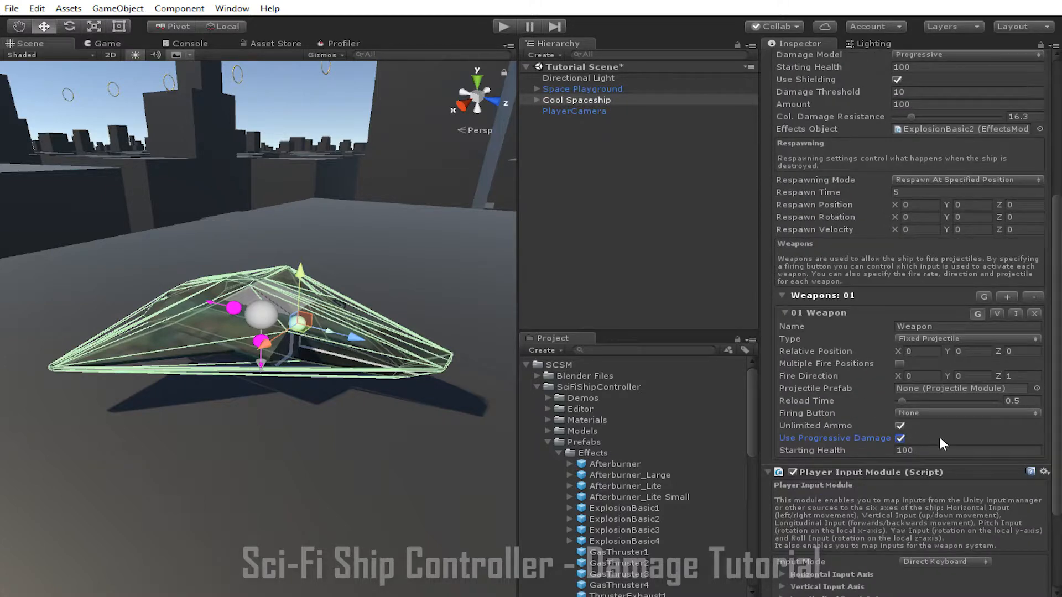
mouse_move(972, 455)
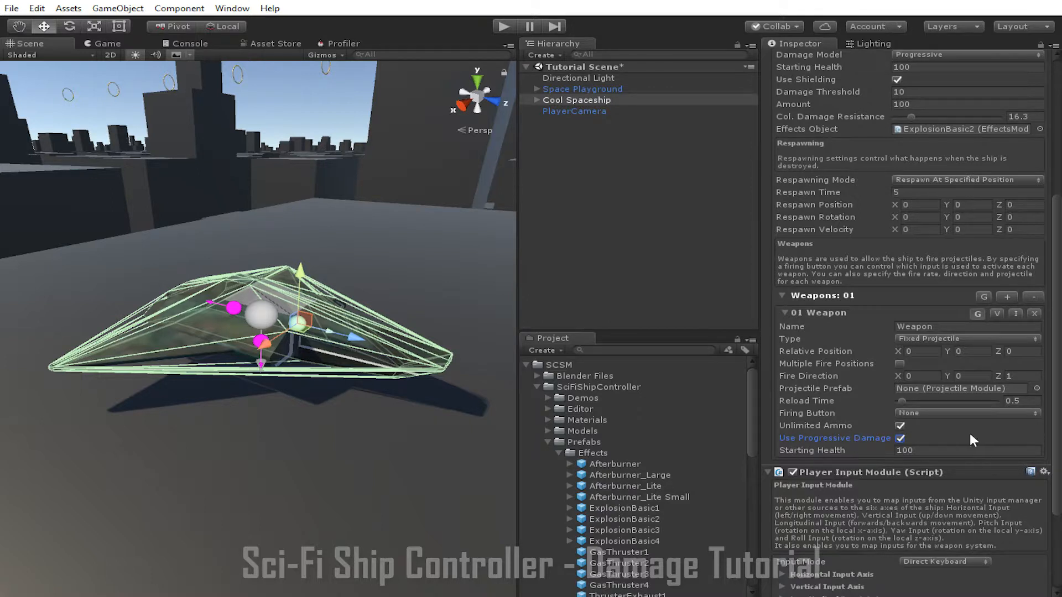
mouse_move(979, 435)
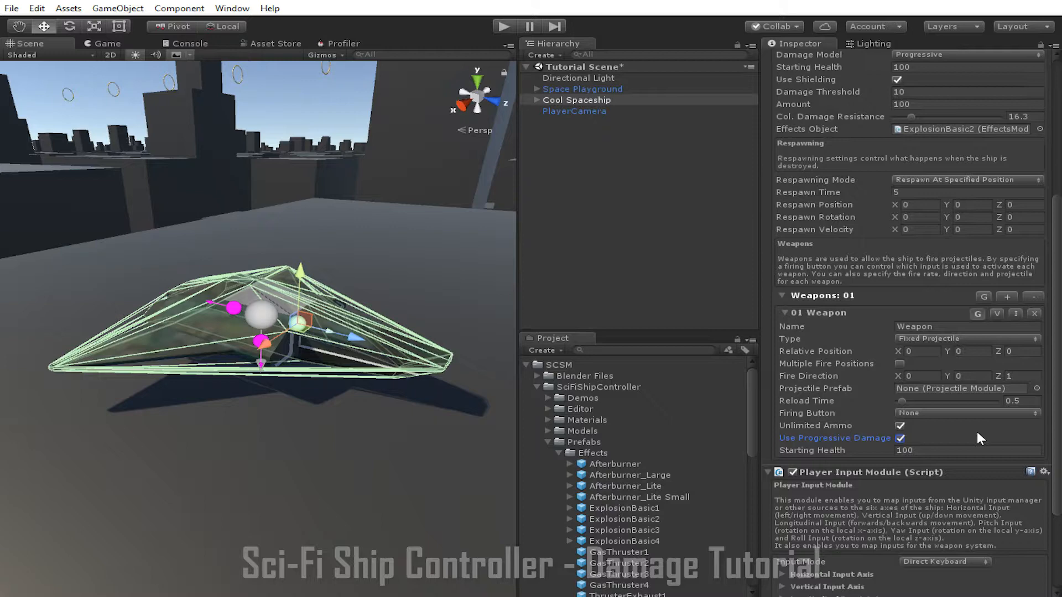
mouse_move(970, 437)
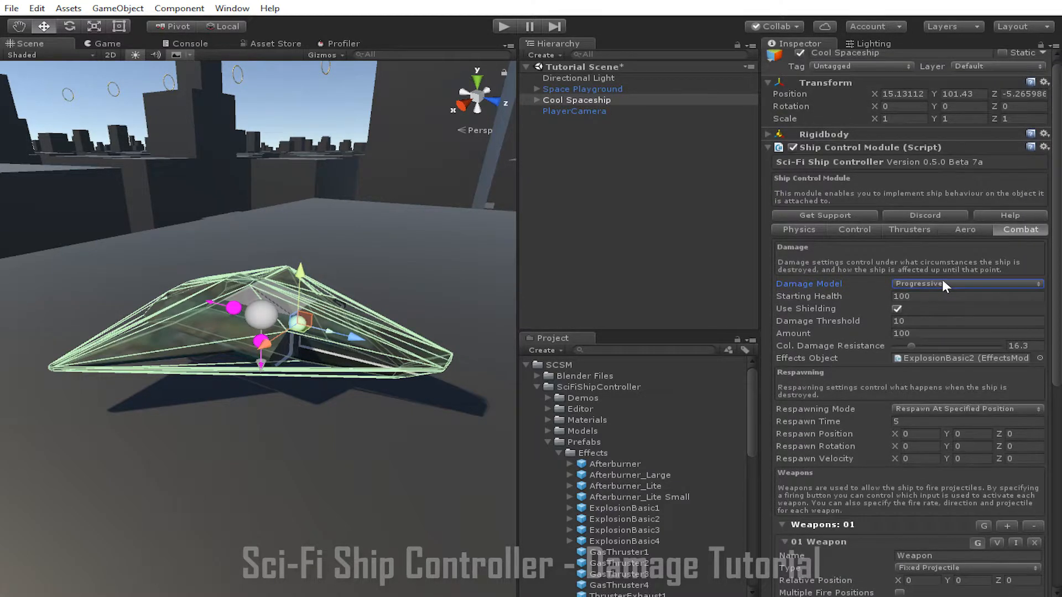
Open the Damage Model dropdown to switch the ship to Localised damage.
click(966, 283)
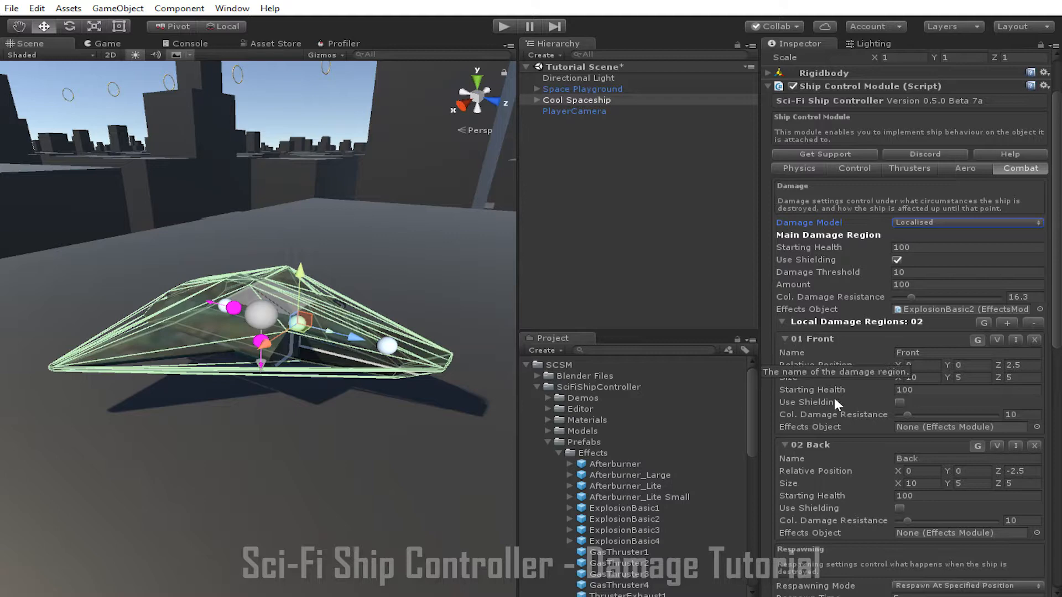
mouse_move(715, 272)
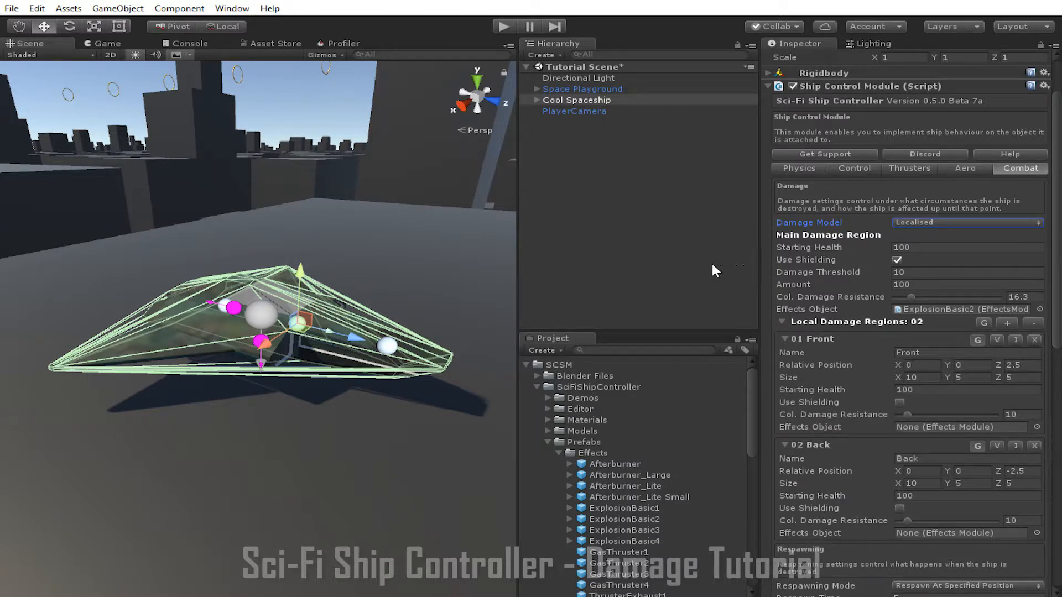
mouse_move(385, 350)
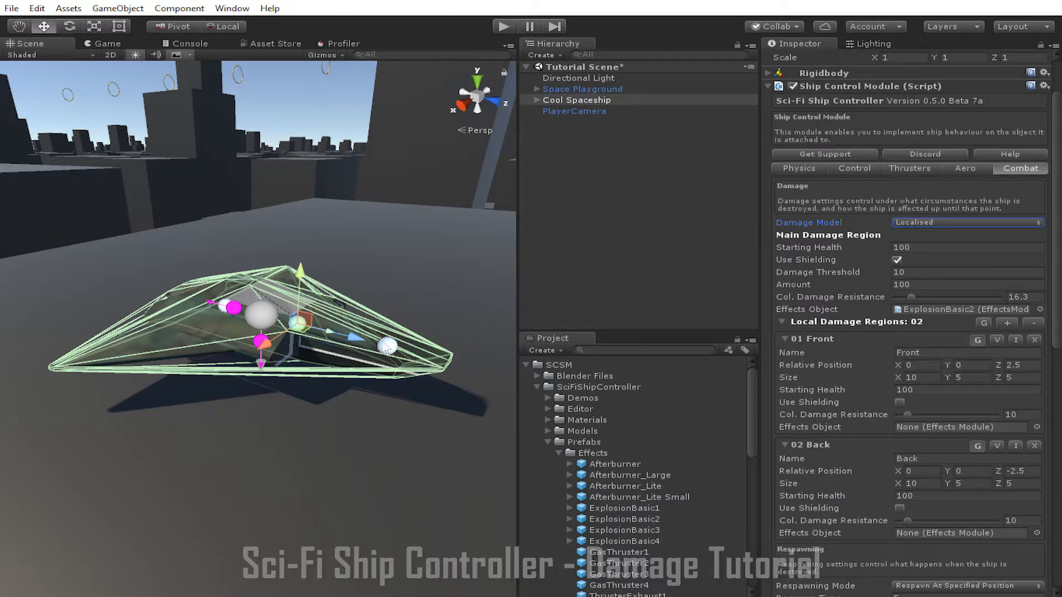
mouse_move(460, 300)
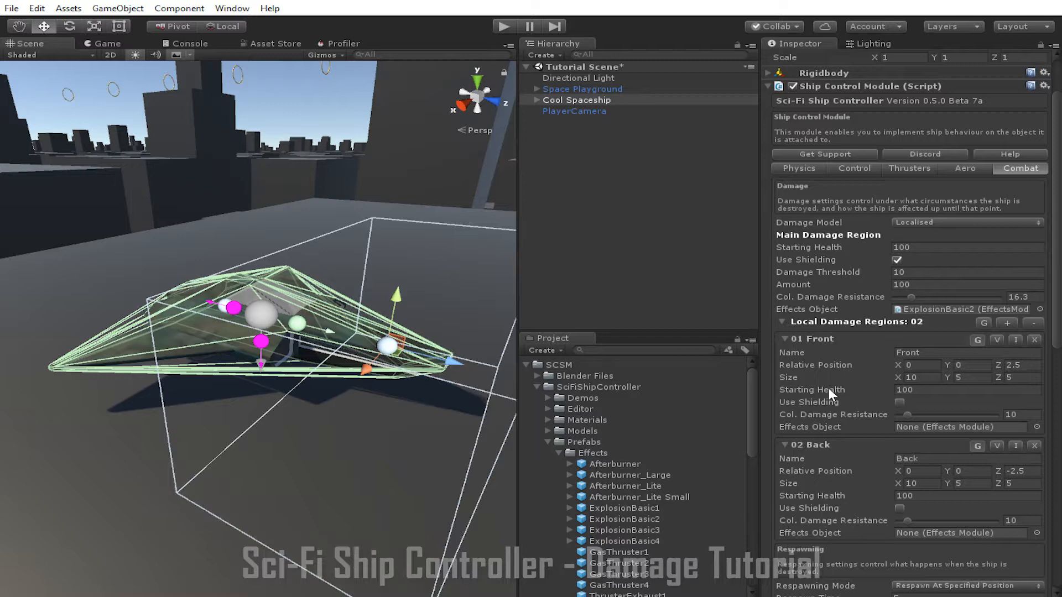
mouse_move(652, 270)
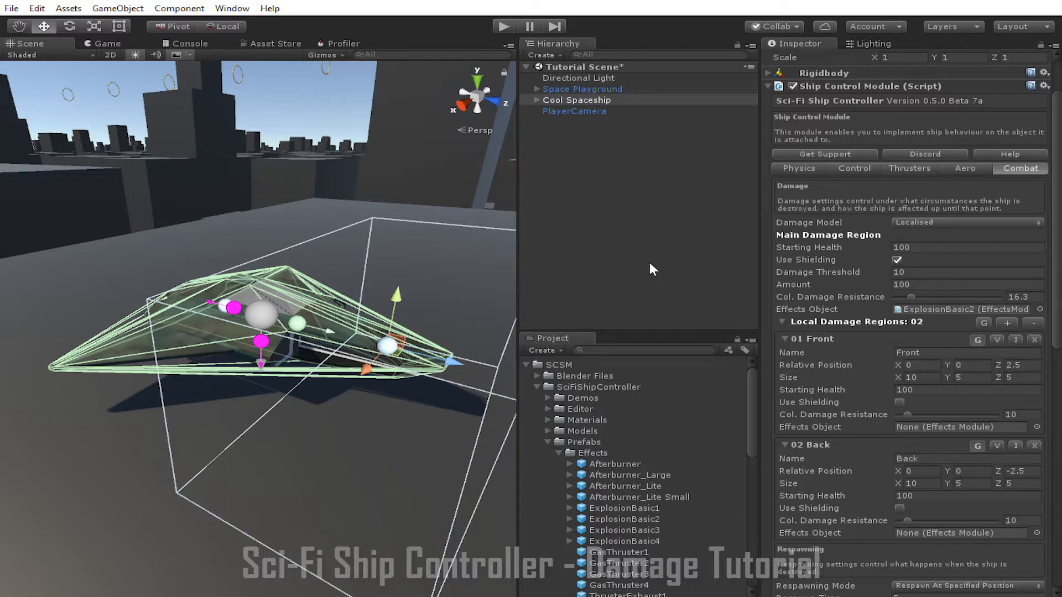
mouse_move(654, 255)
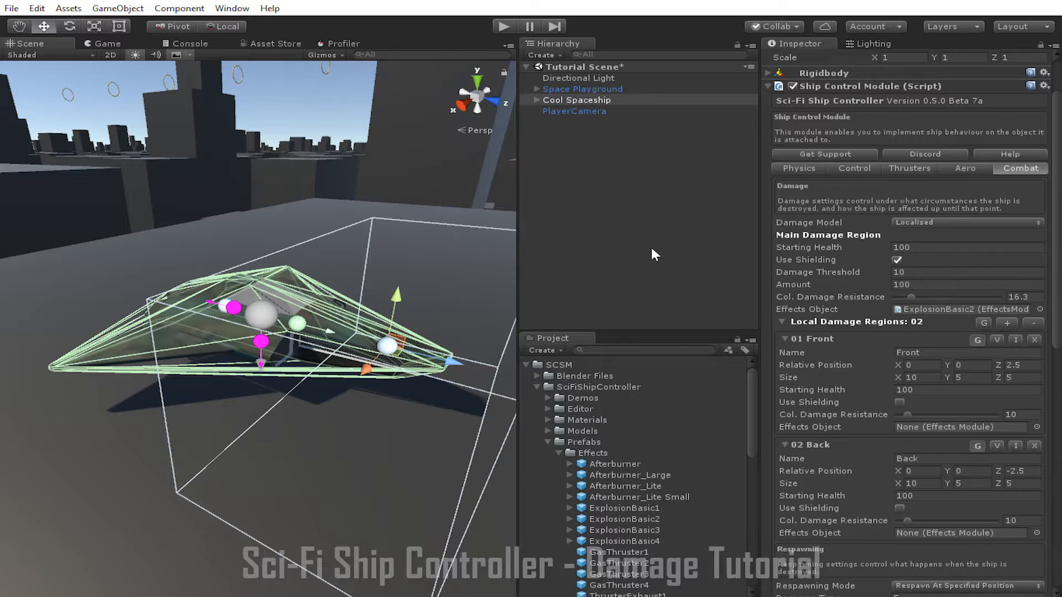
mouse_move(912, 229)
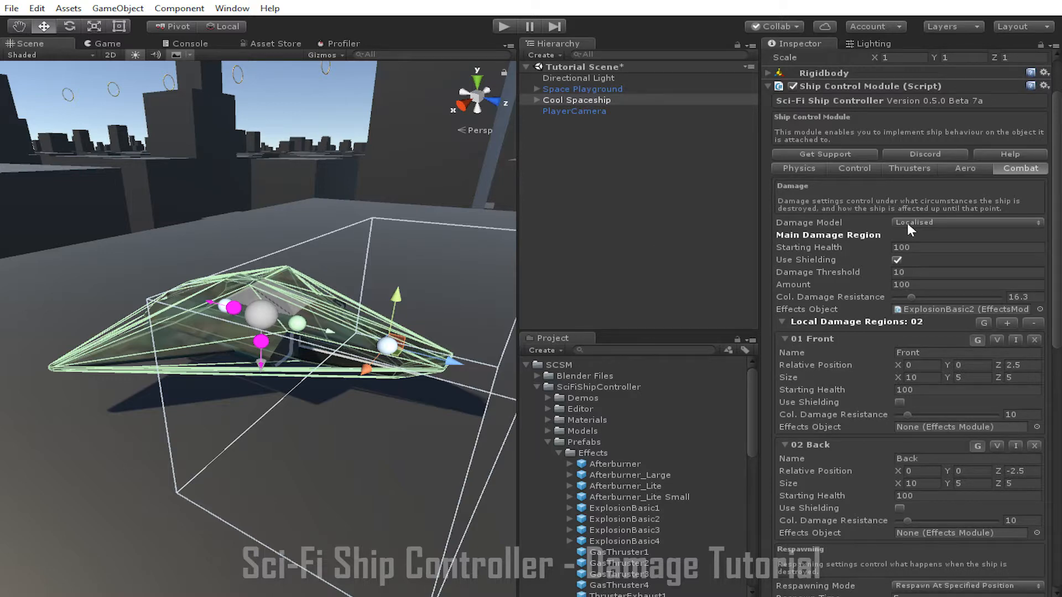
Assign the Liftoff Thruster to the Front damage region in the Thrusters settings.
click(909, 168)
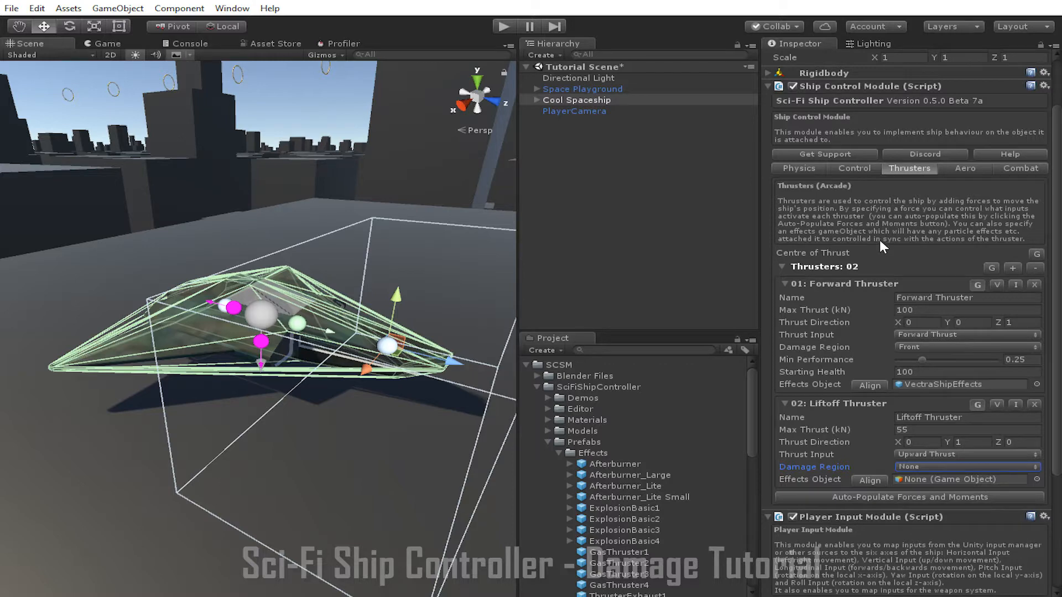
mouse_move(901, 225)
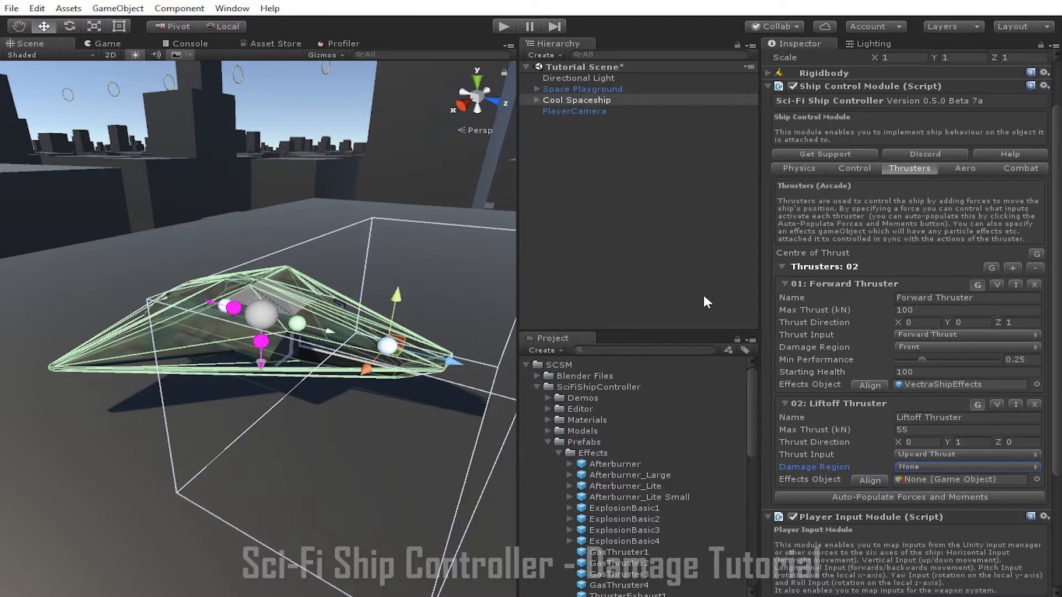
mouse_move(714, 318)
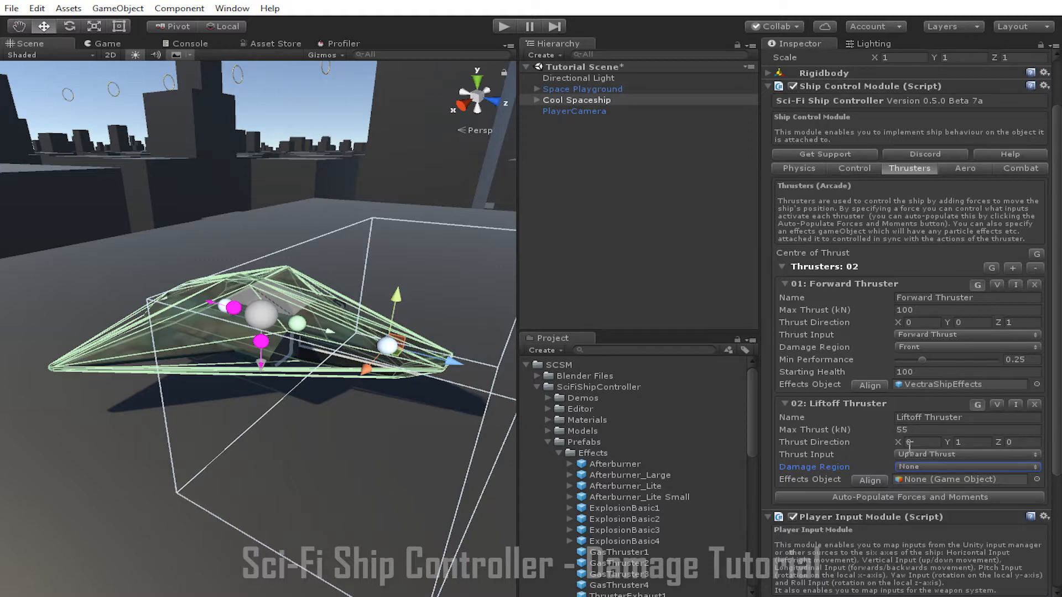
click(967, 467)
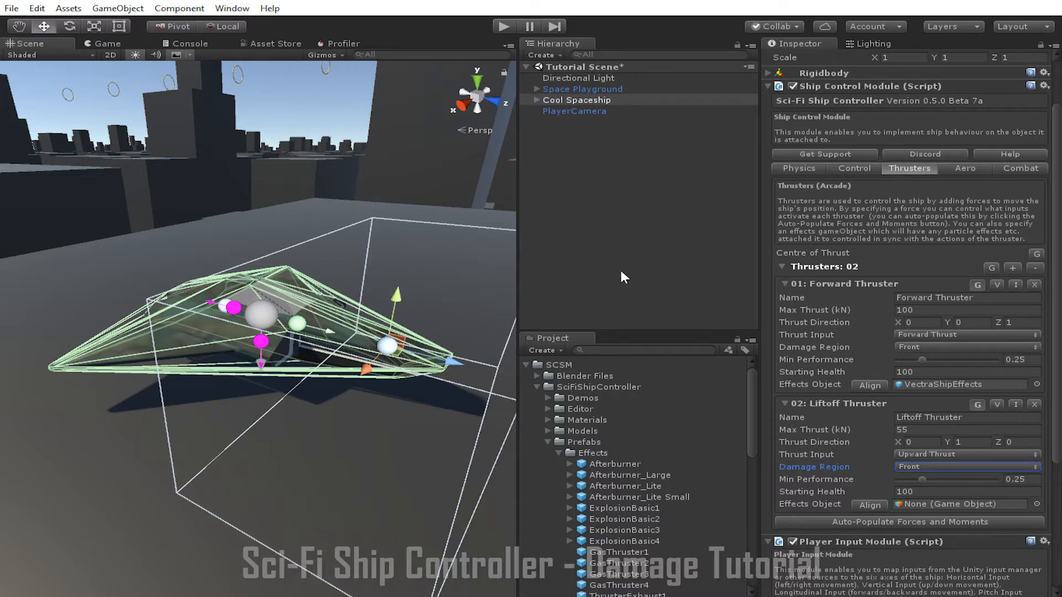
mouse_move(647, 274)
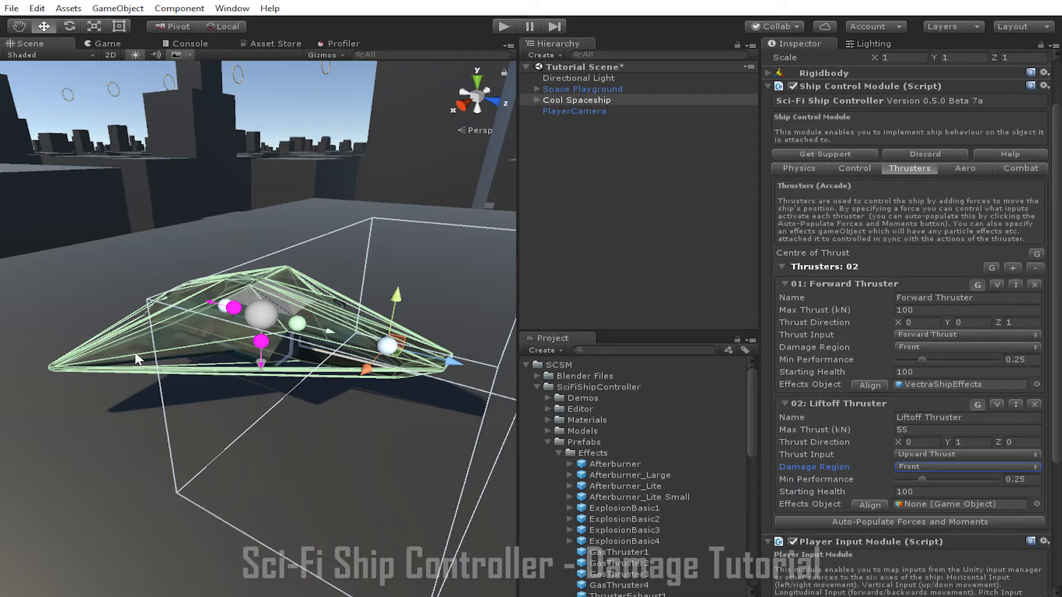
mouse_move(207, 347)
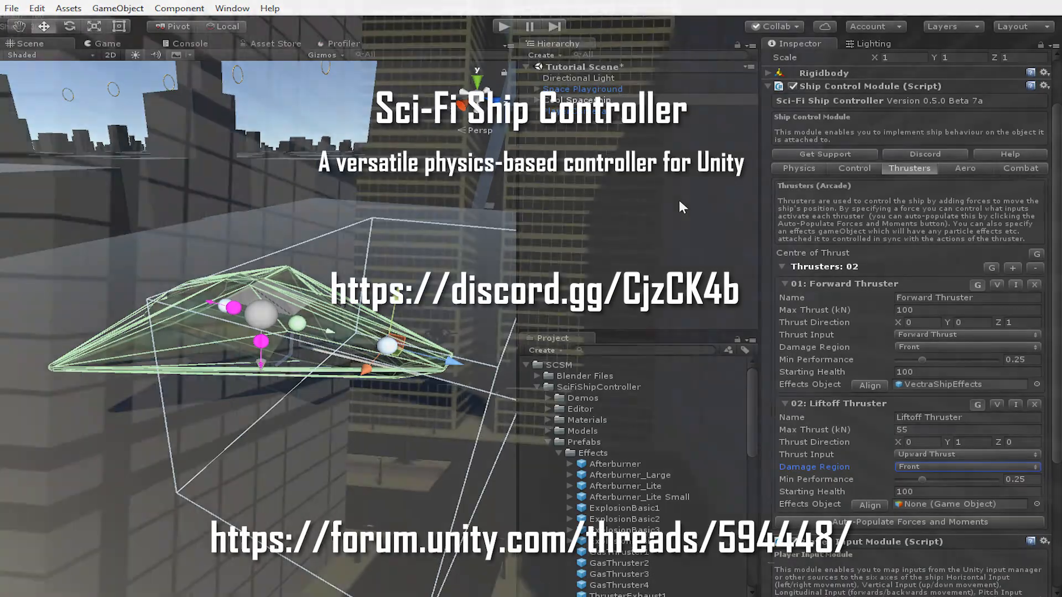
click(506, 29)
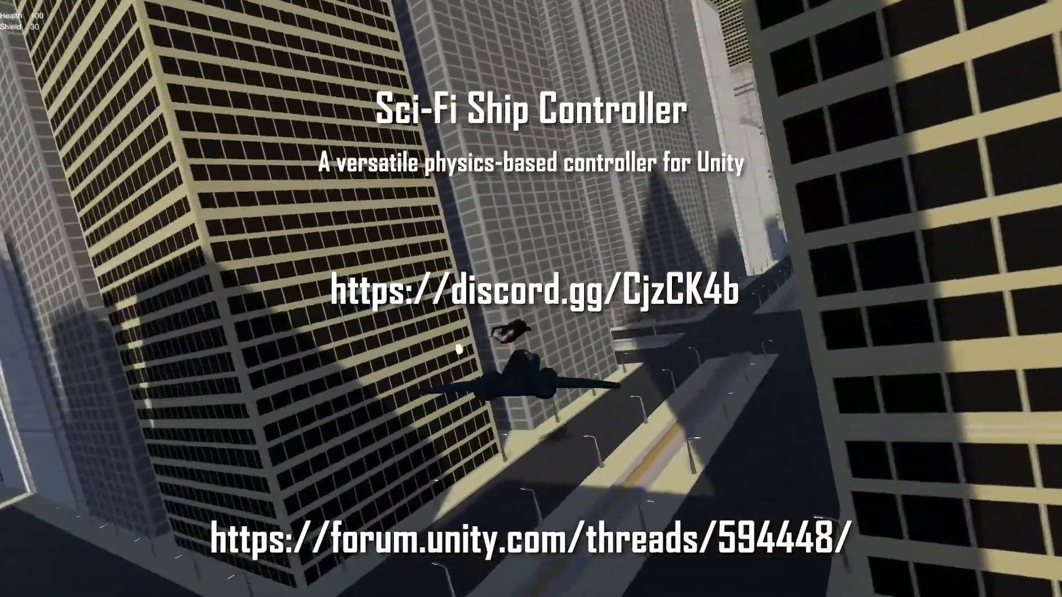